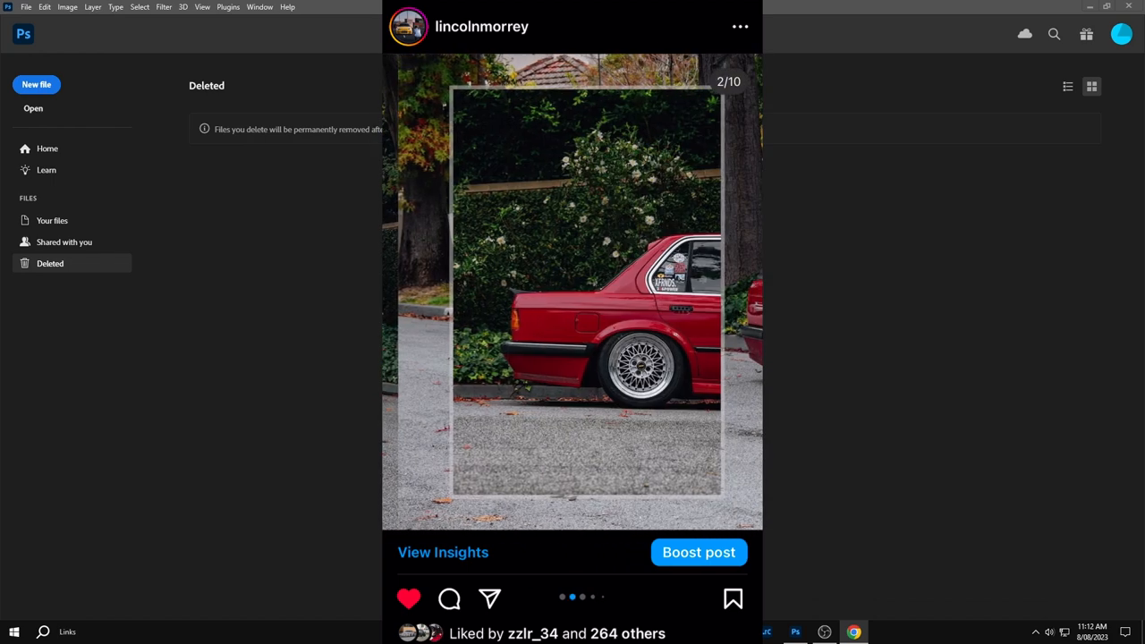
Advance the red BMW carousel post from slide 2/10 to slide 3/10
click(747, 296)
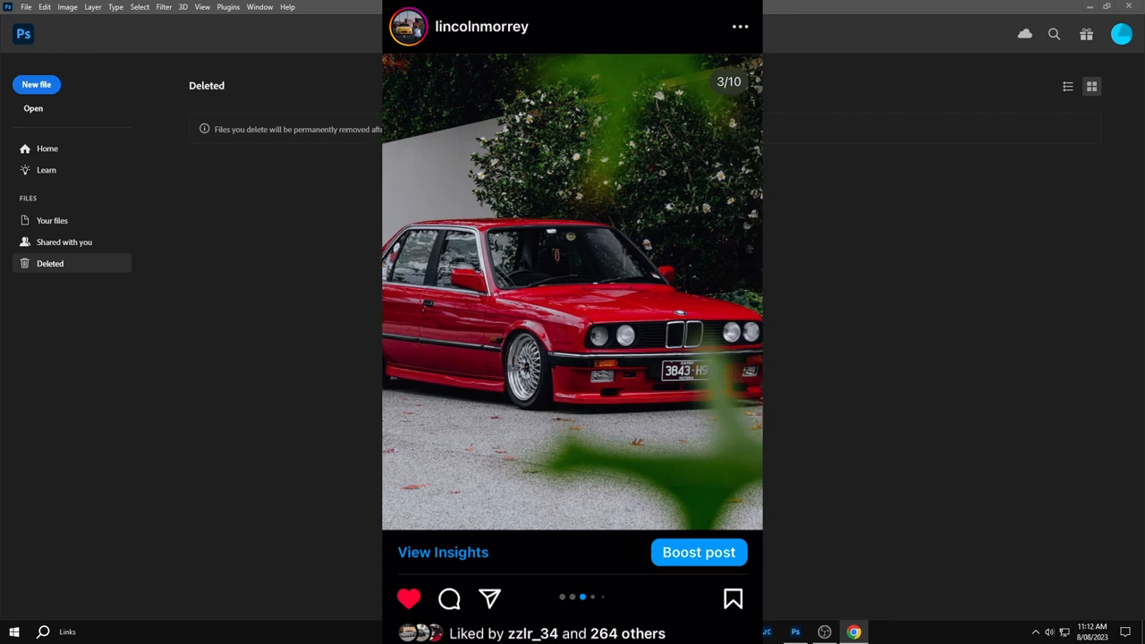
scroll(down, 3)
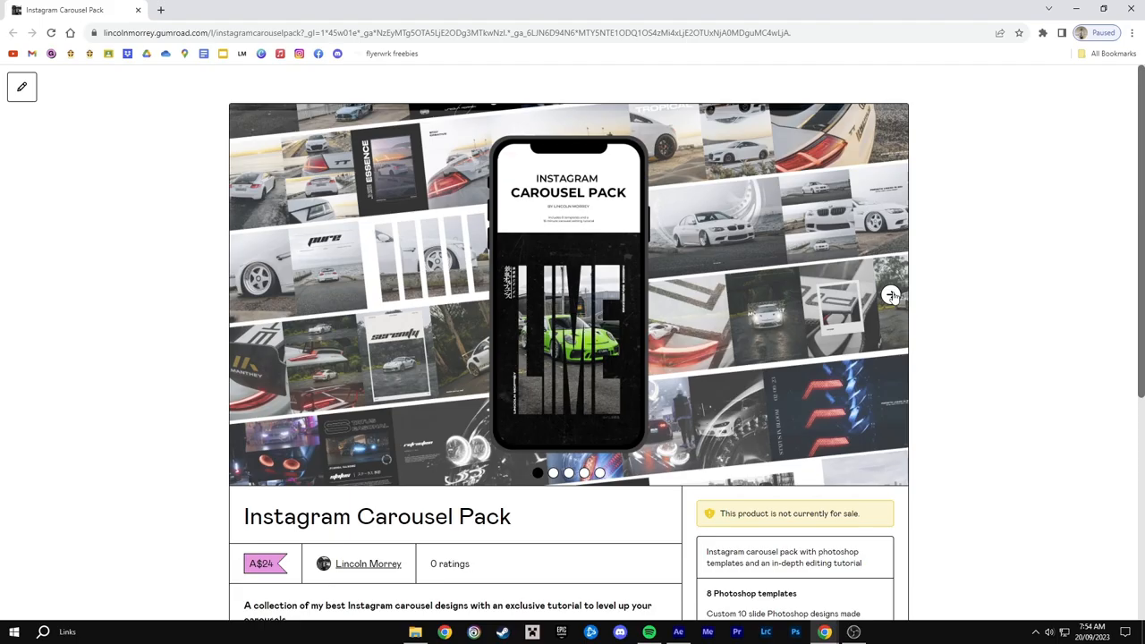
Page the Carousel Pack gallery past fonts and film borders to the Video Tutorial slide
click(891, 295)
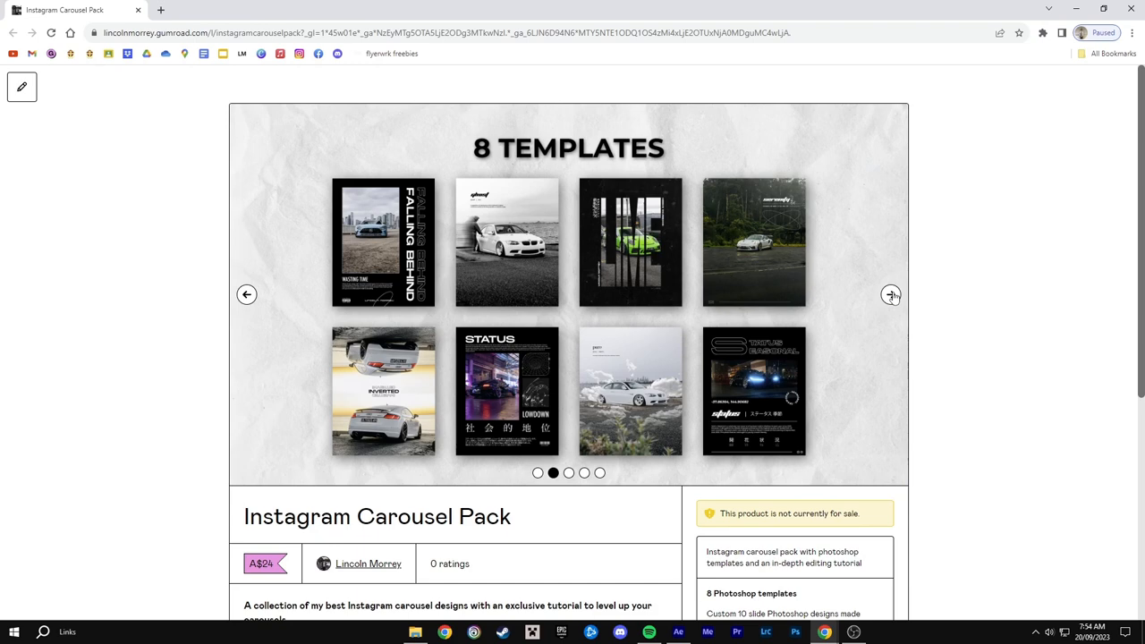
click(891, 294)
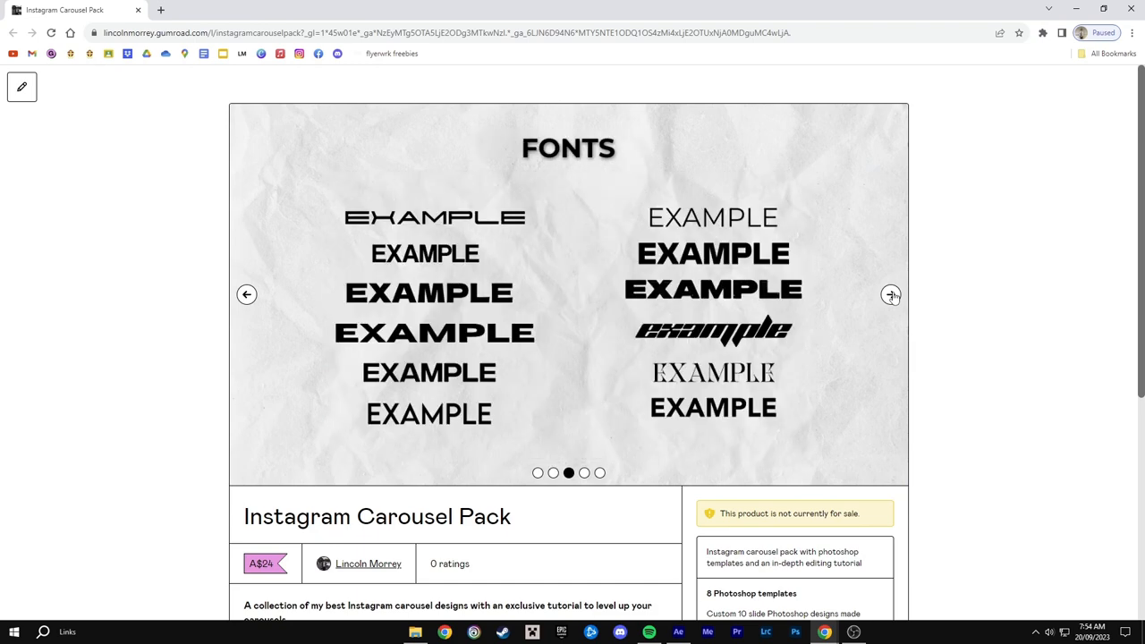
click(891, 294)
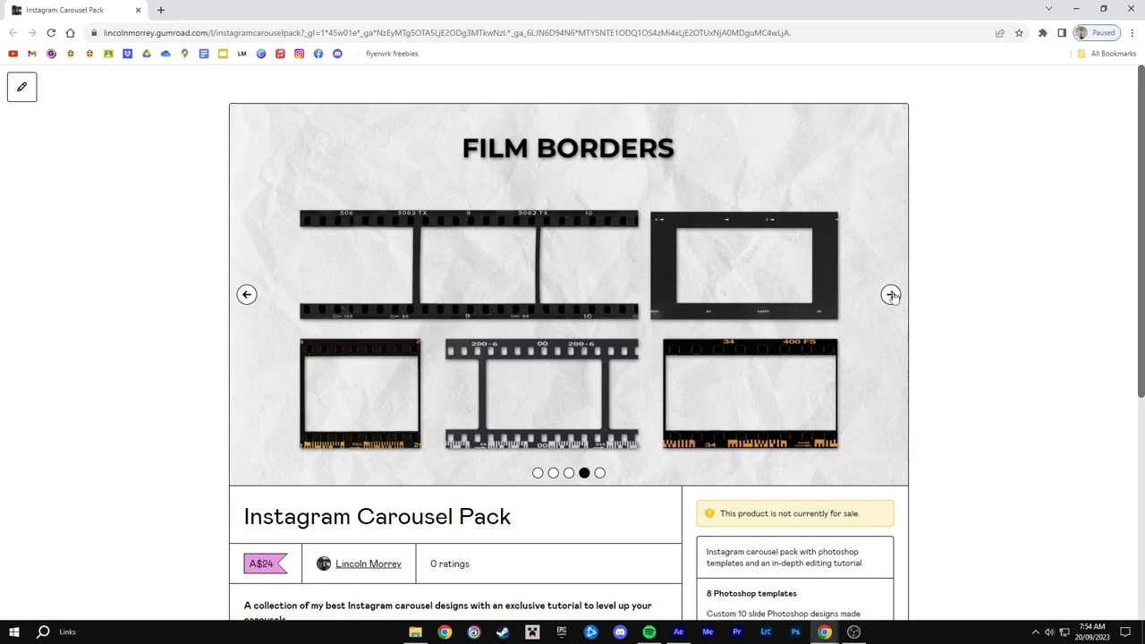
click(892, 294)
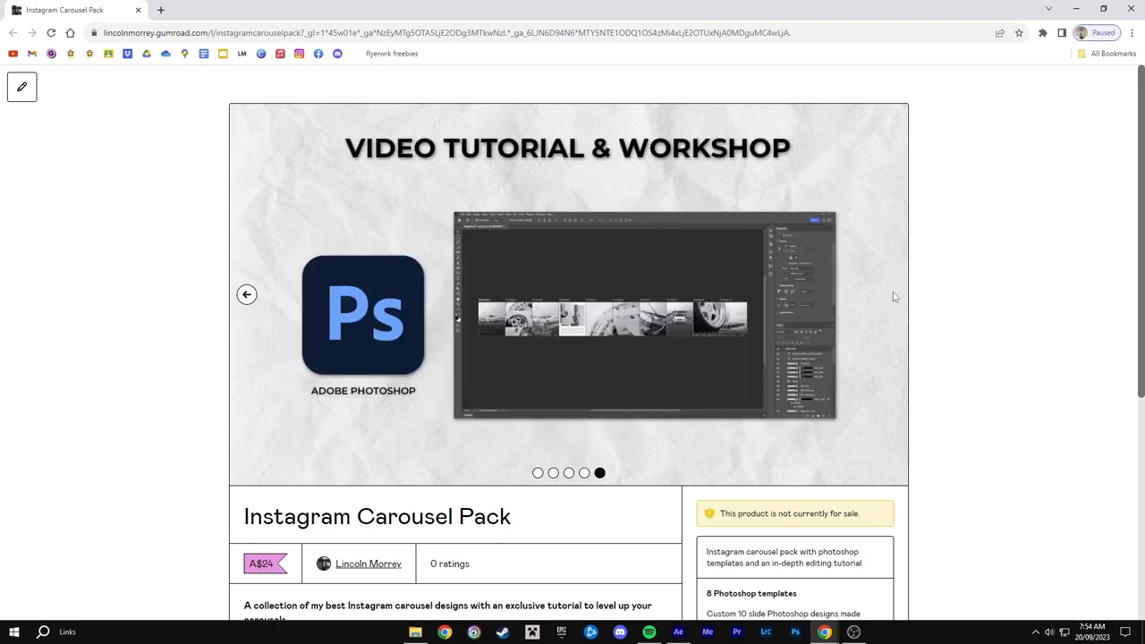
click(795, 632)
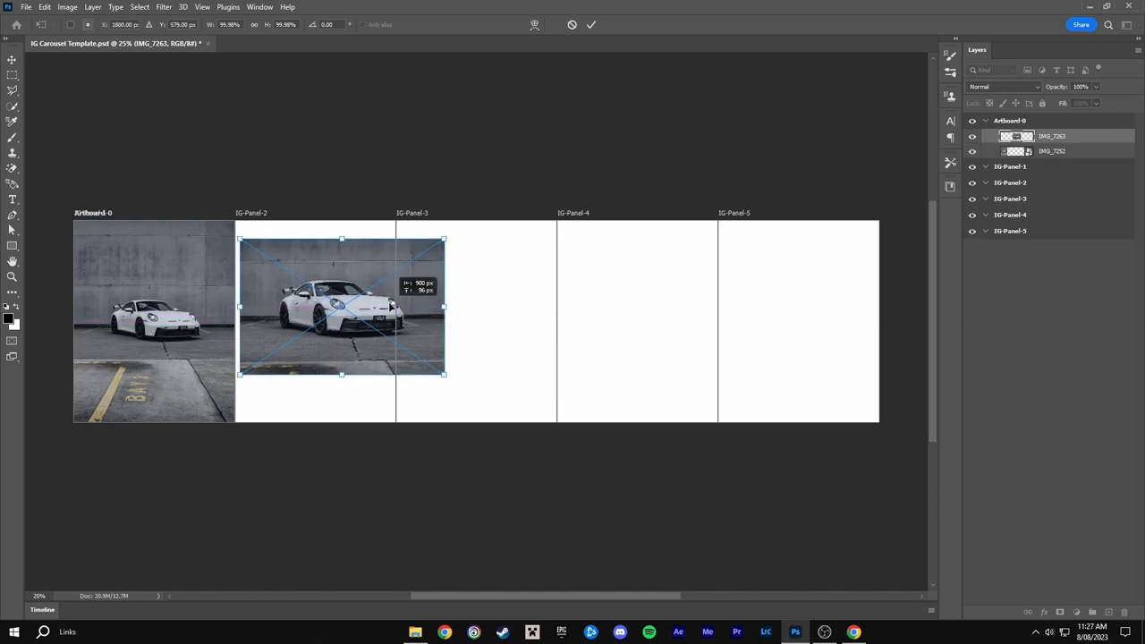
Drag the placed IMG_7263 front-view Porsche photo into IG-Panel-2
drag(444, 306, 396, 302)
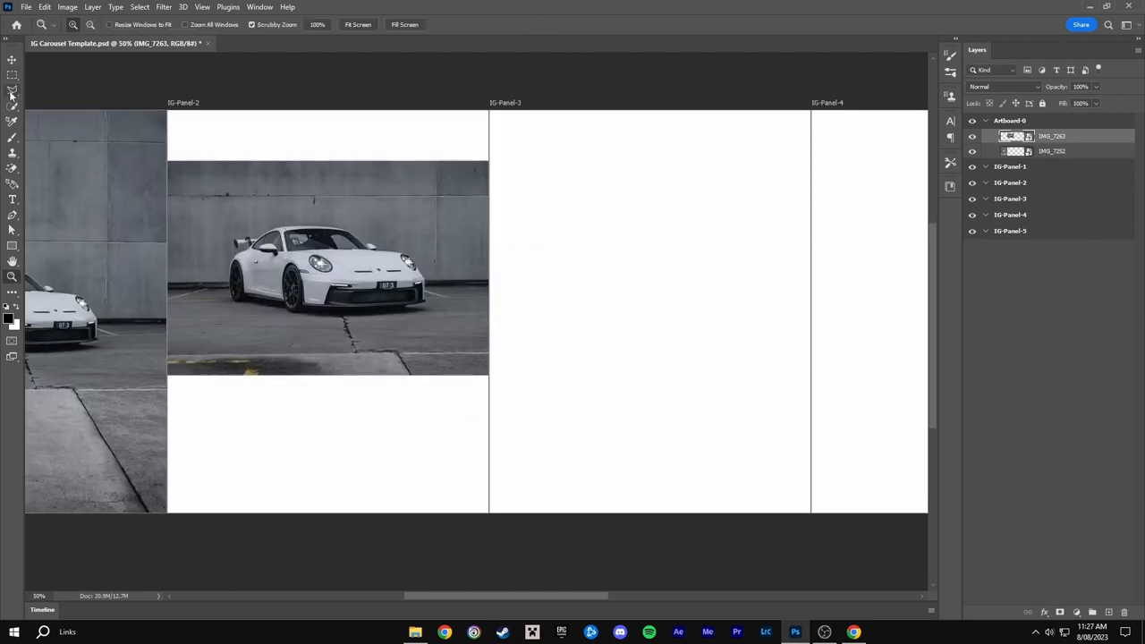
Marquee-select a full-width band around the car down to the tyres and use its context menu
click(13, 75)
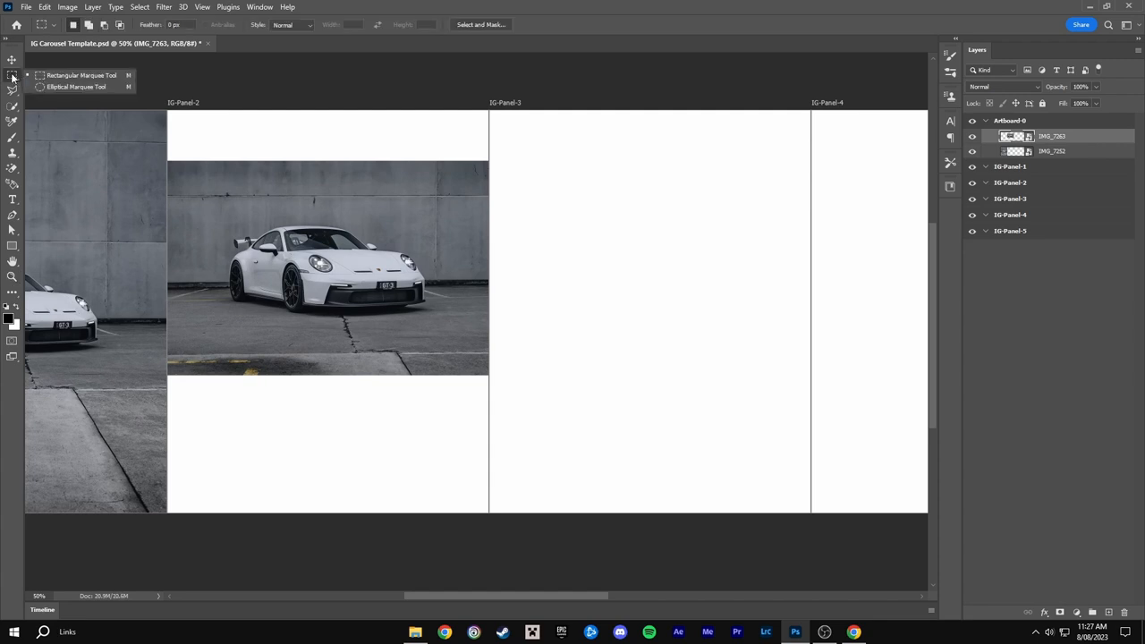
mouse_move(175, 197)
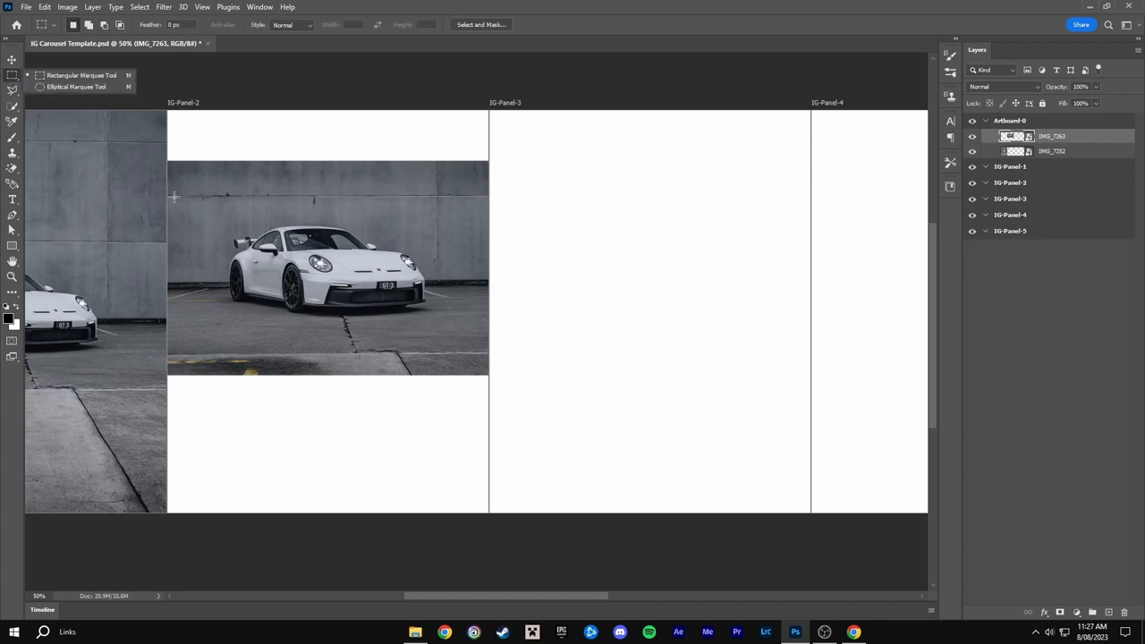
drag(174, 196, 490, 271)
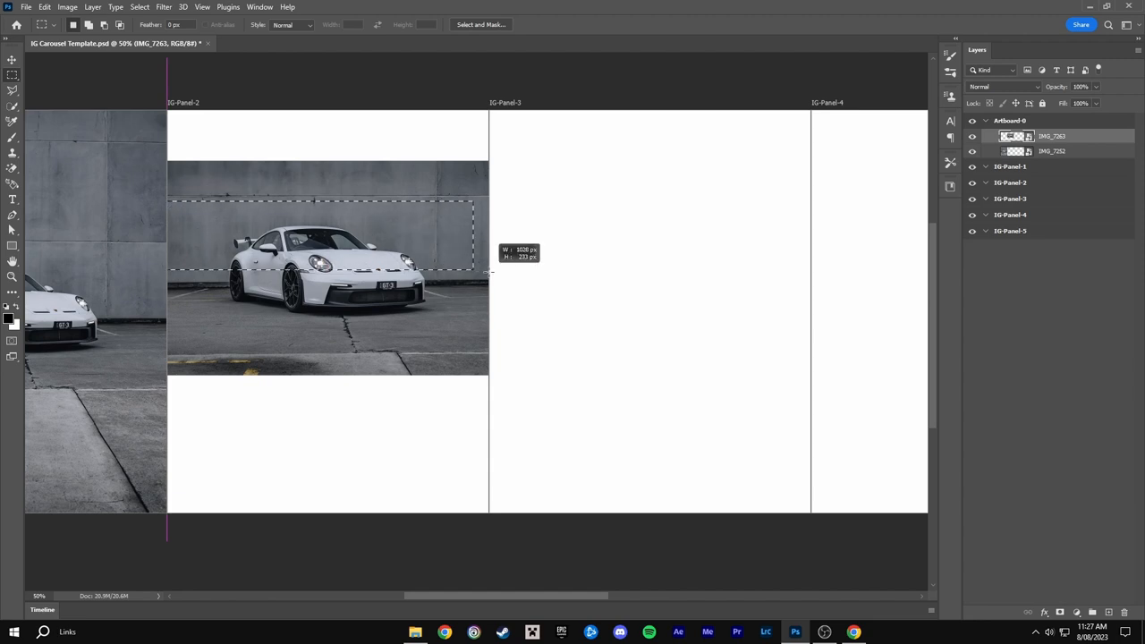
drag(490, 271, 490, 316)
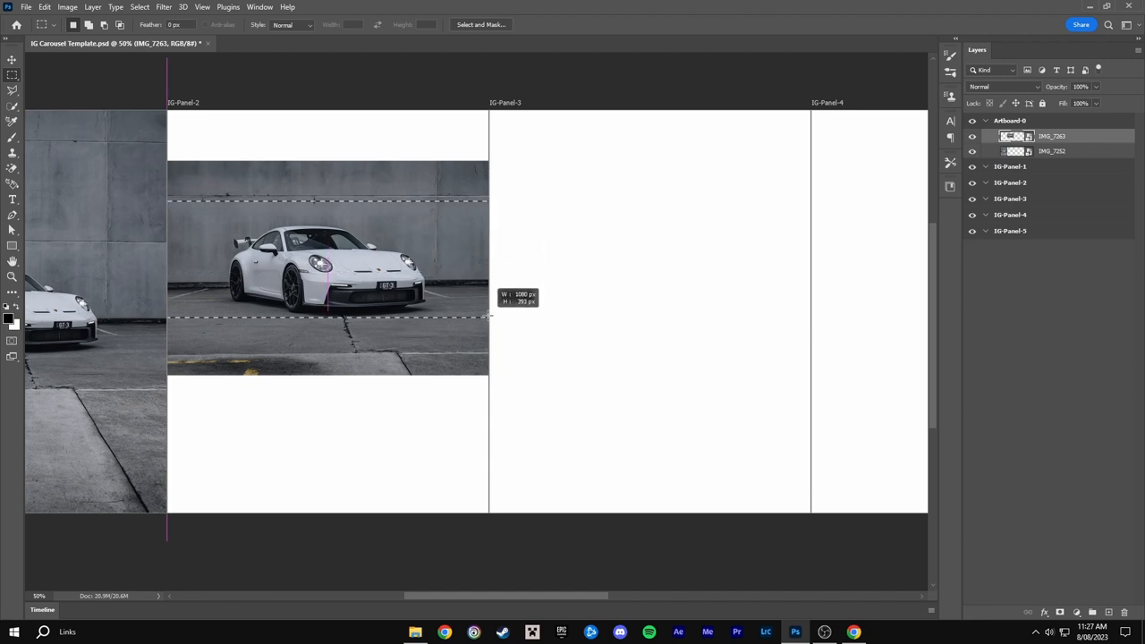
drag(489, 316, 486, 302)
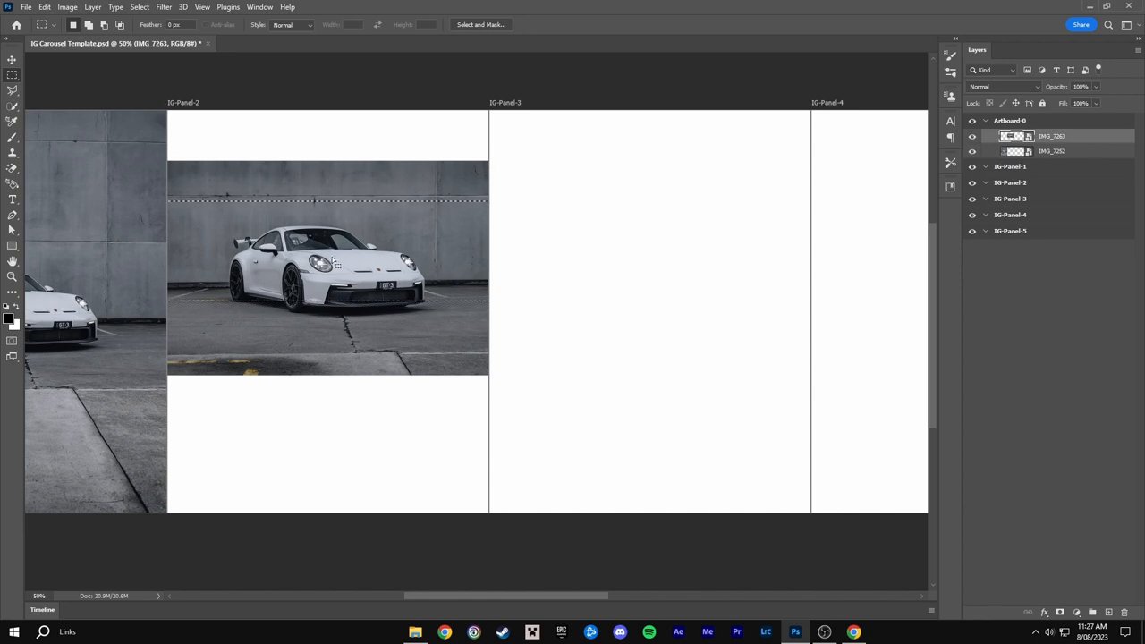
right_click(338, 264)
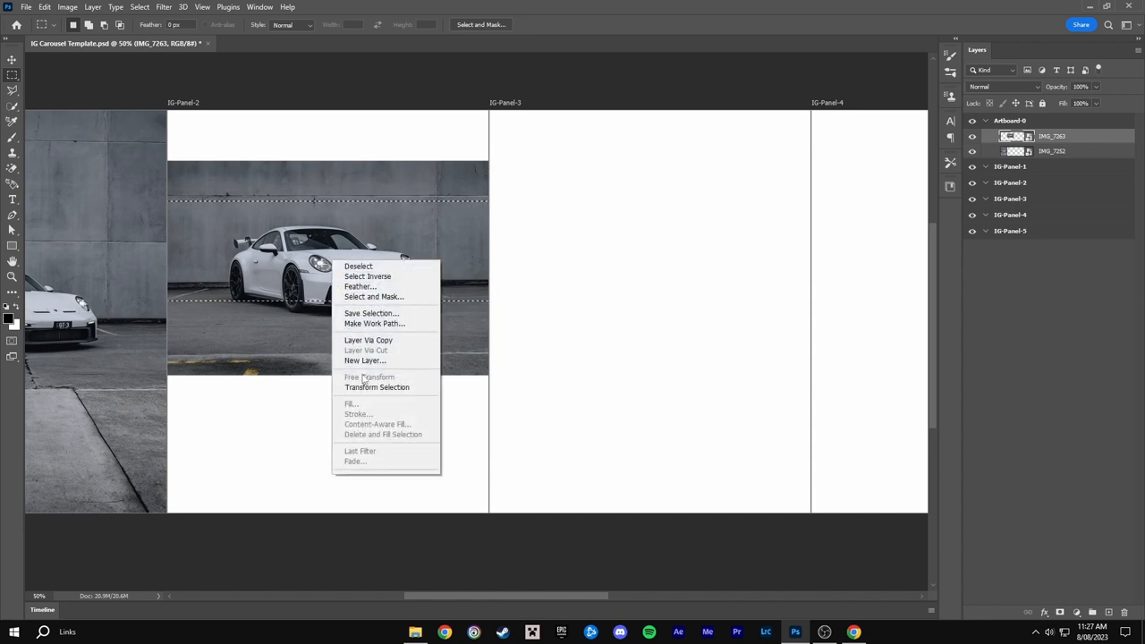
click(369, 377)
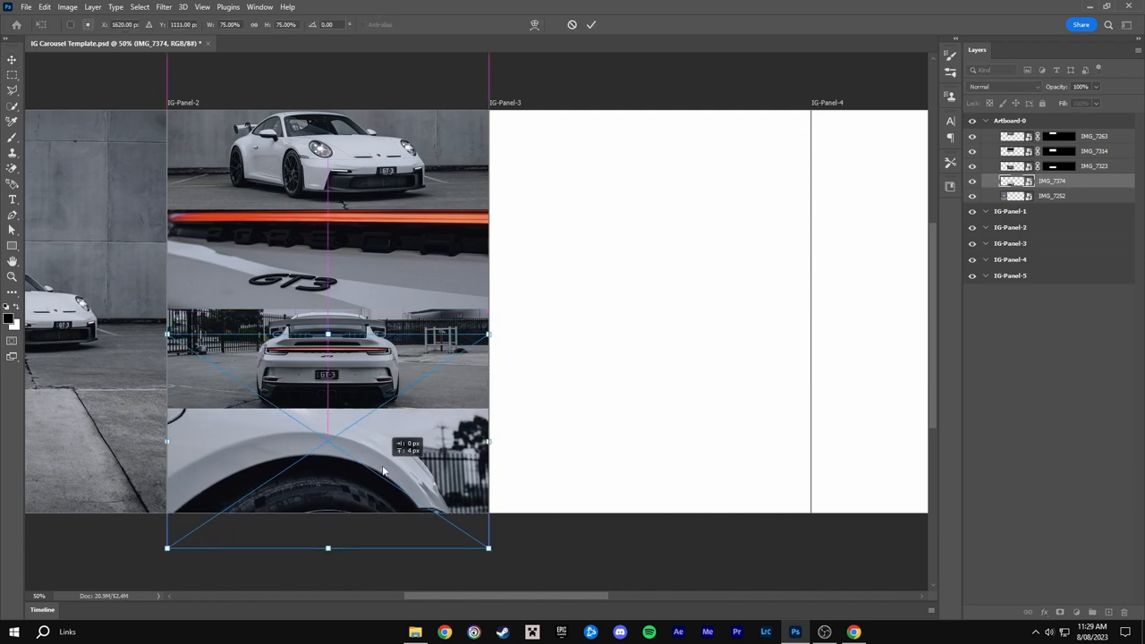
Commit placement of the IMG_7374 wheel-arch photo strip
click(591, 24)
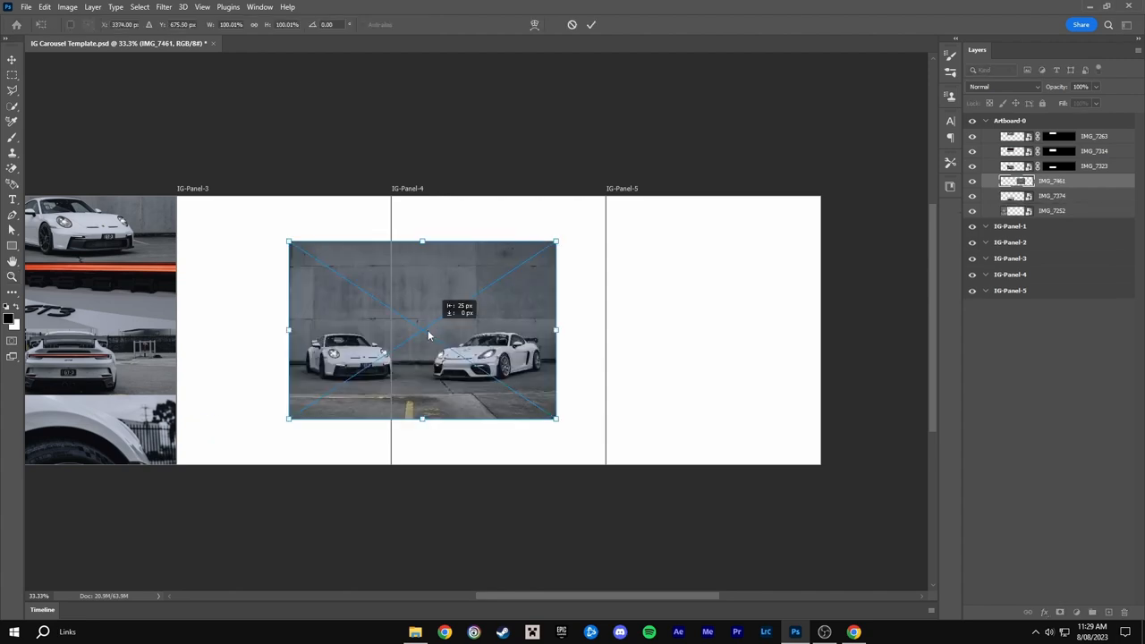
Scale IMG_7461 across IG-Panel-3 and IG-Panel-4 and duplicate its layer
drag(423, 329, 310, 338)
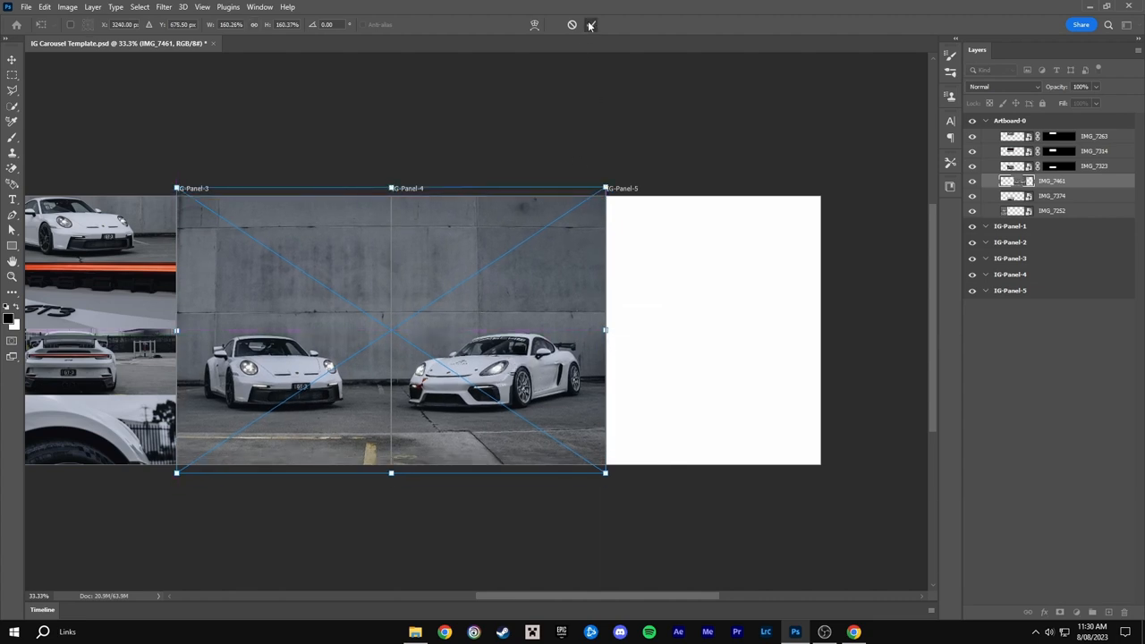
right_click(1053, 181)
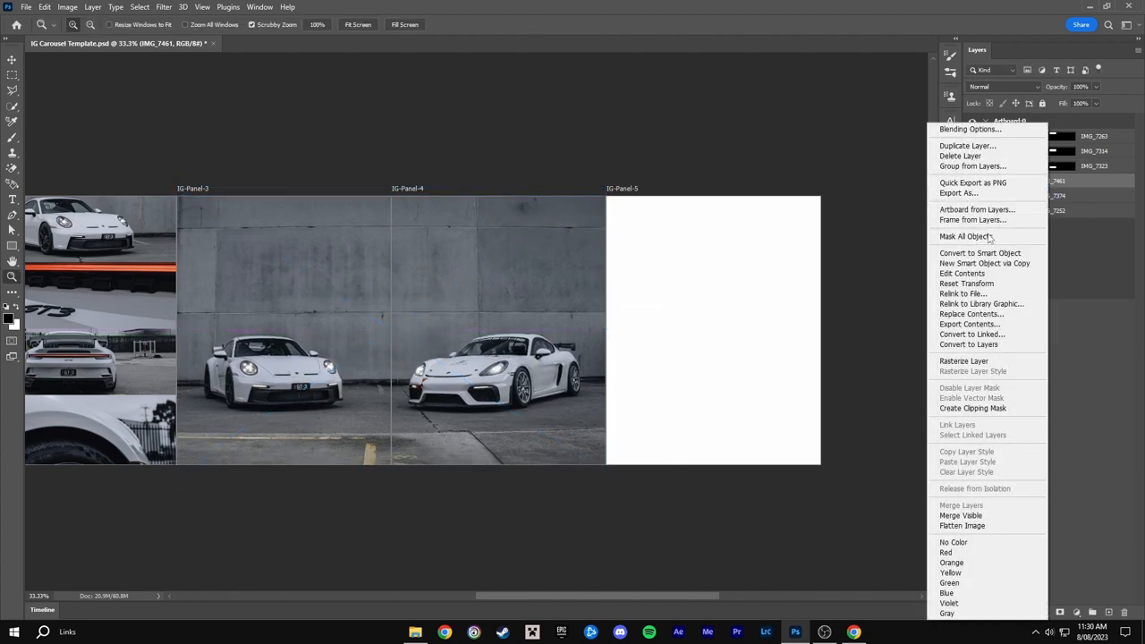
click(967, 145)
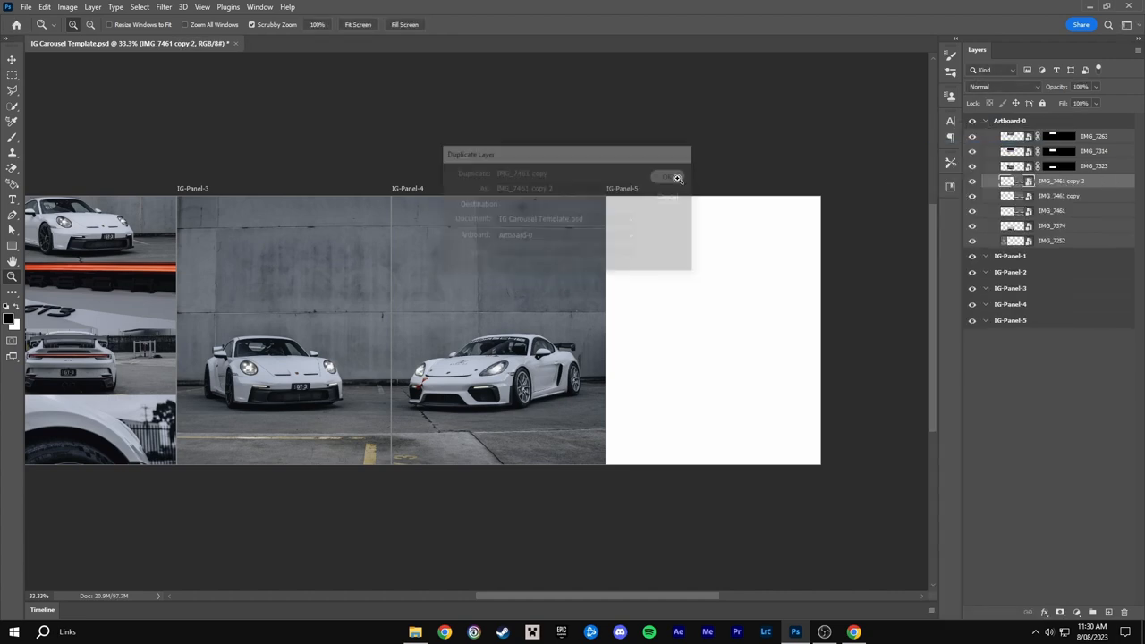
Select the IMG_7461 copy layer as the working layer
click(666, 177)
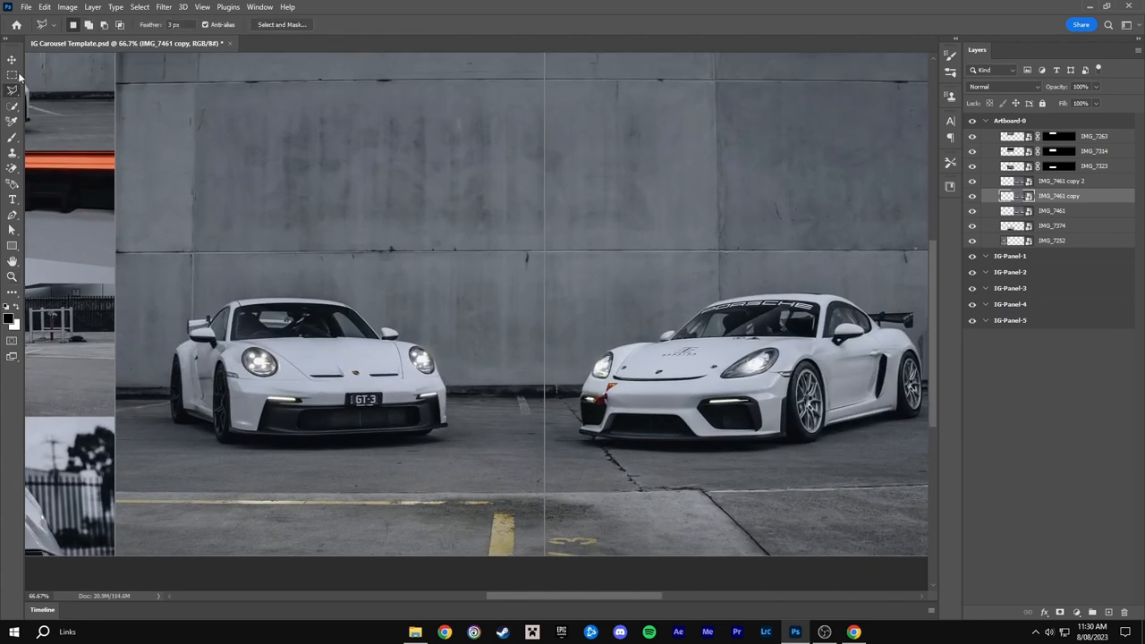
mouse_move(222, 448)
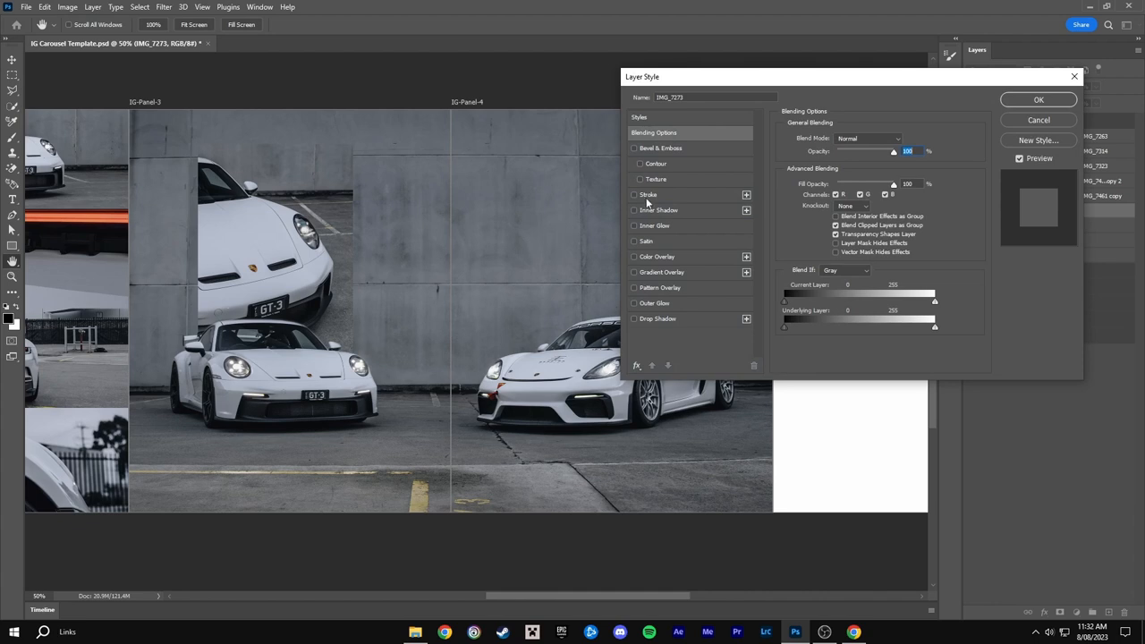
Add a 5 px Outside grey stroke at 49% opacity to the GT3 inset
click(635, 194)
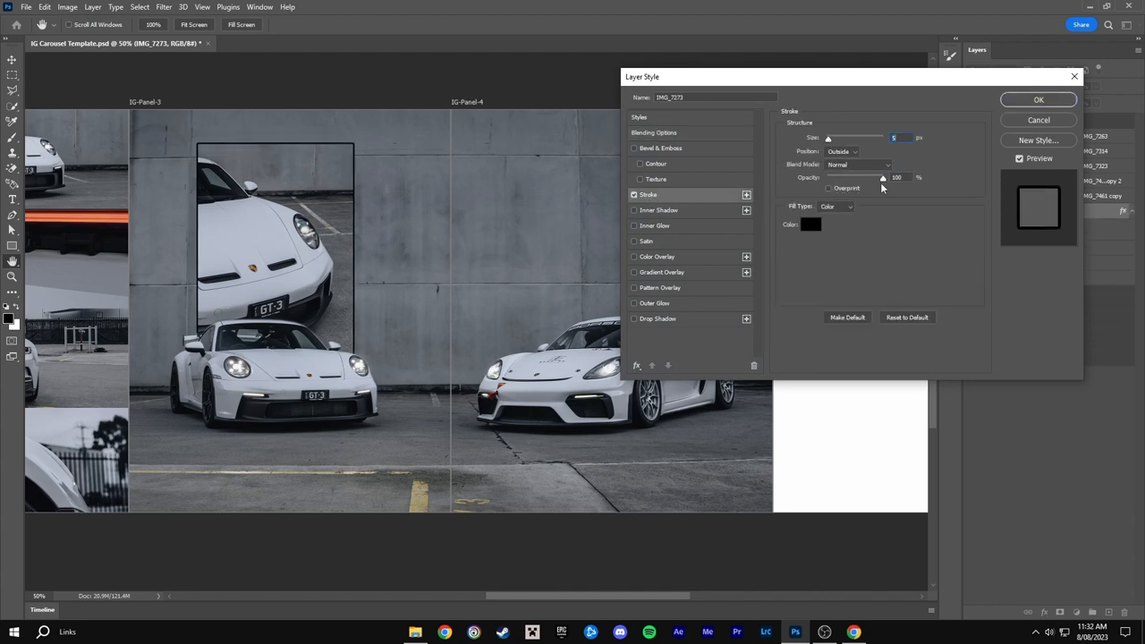
drag(883, 177, 852, 177)
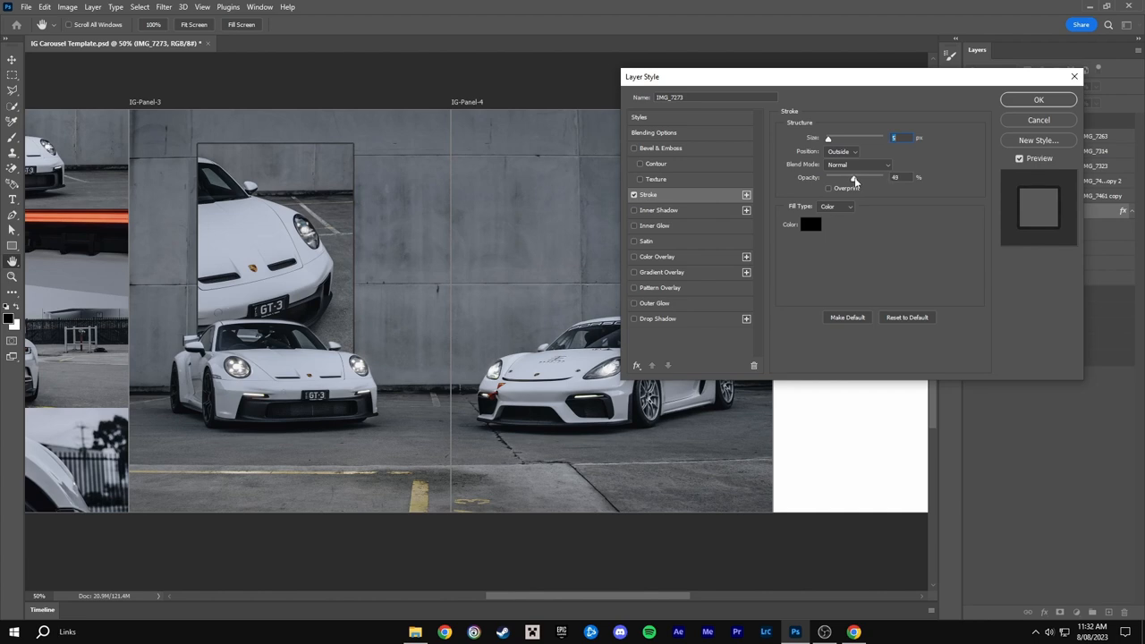
click(811, 225)
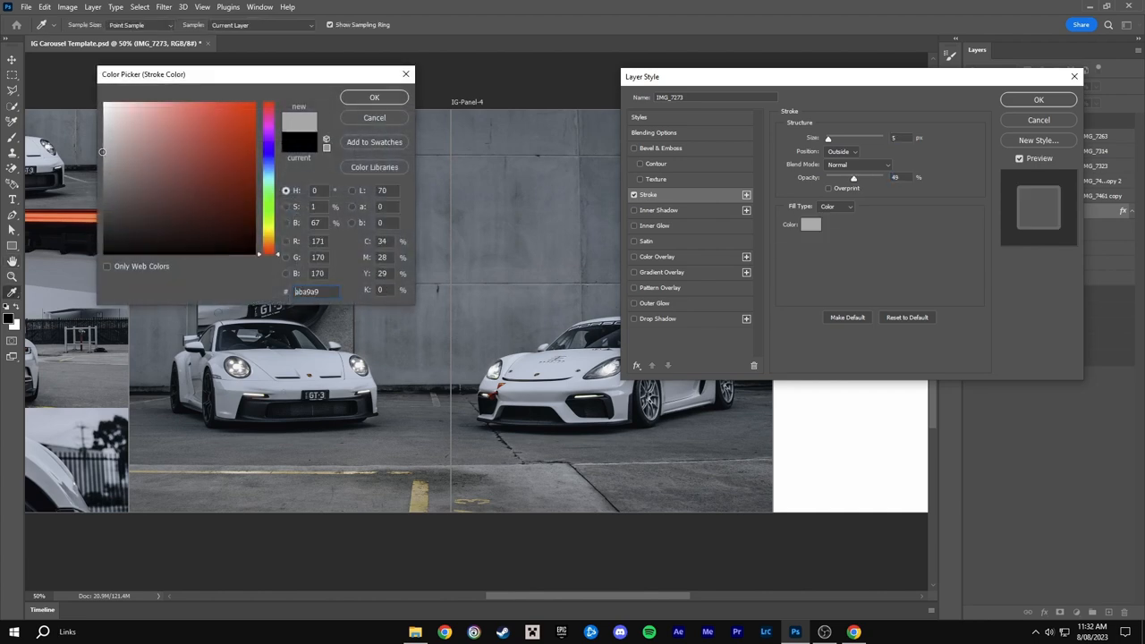
click(374, 96)
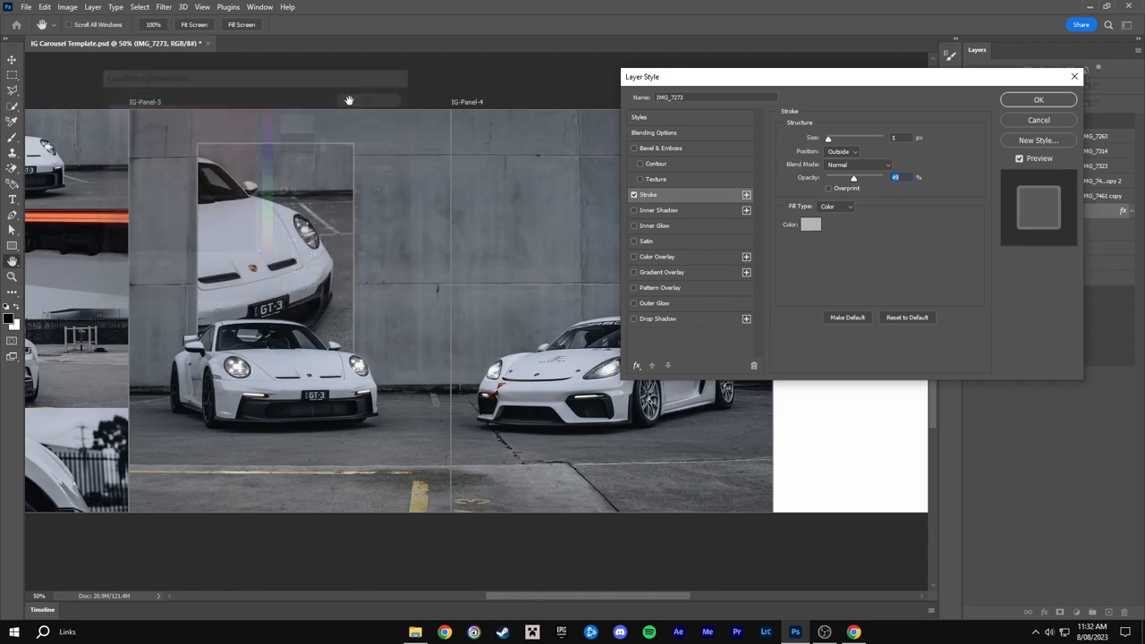
click(1038, 99)
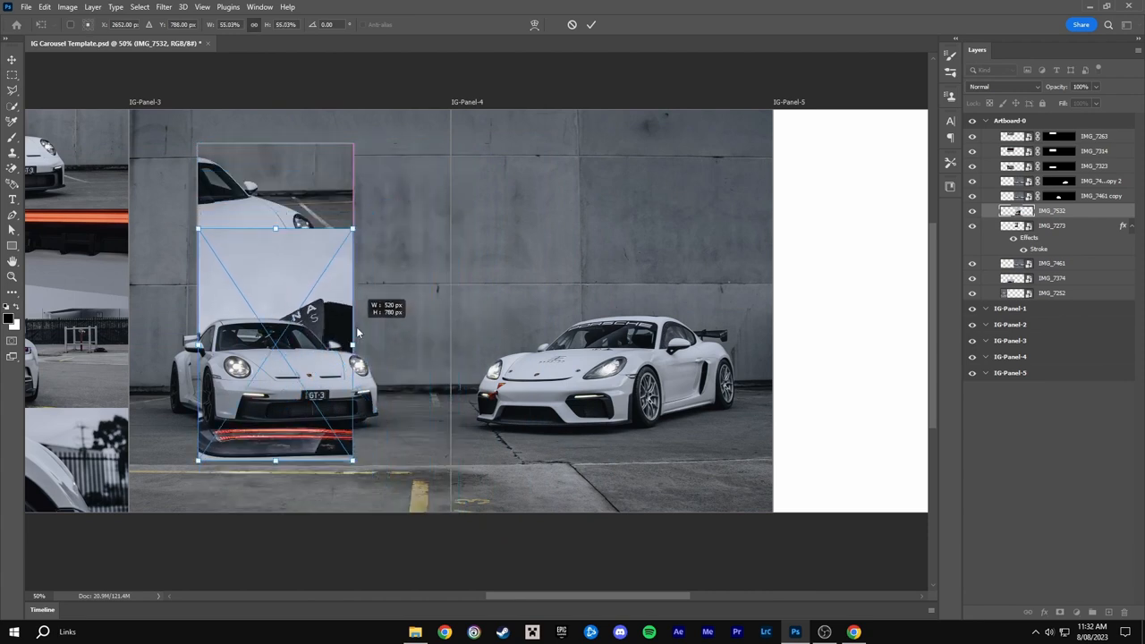
Scale the IMG_7532 rear-wing photo to about 55% as a tall inset
drag(275, 345, 613, 260)
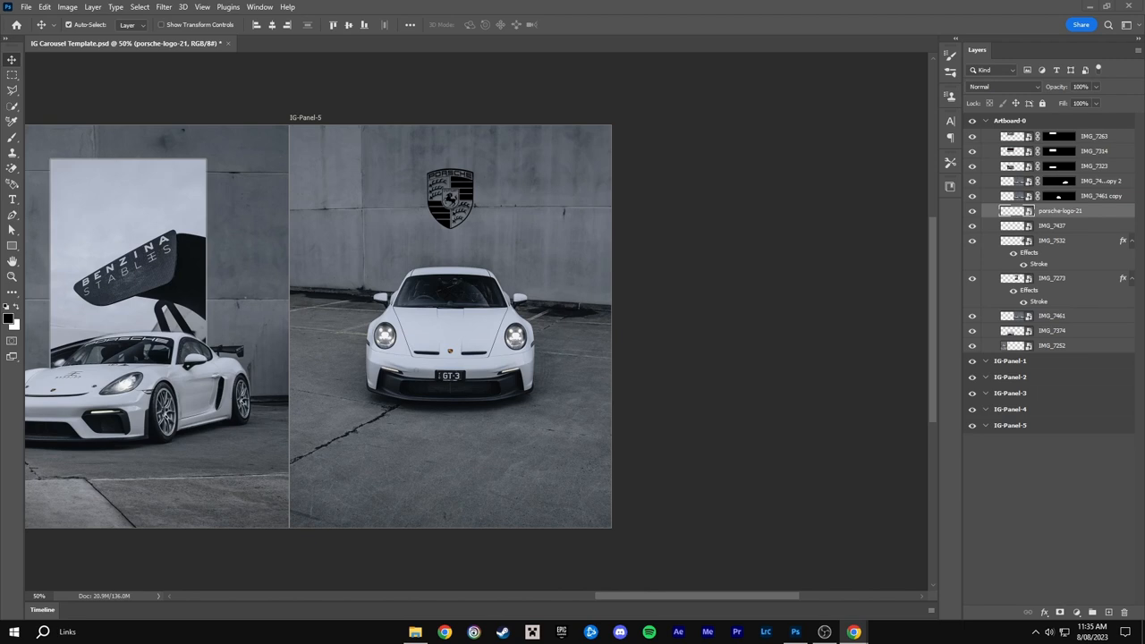
mouse_move(47, 232)
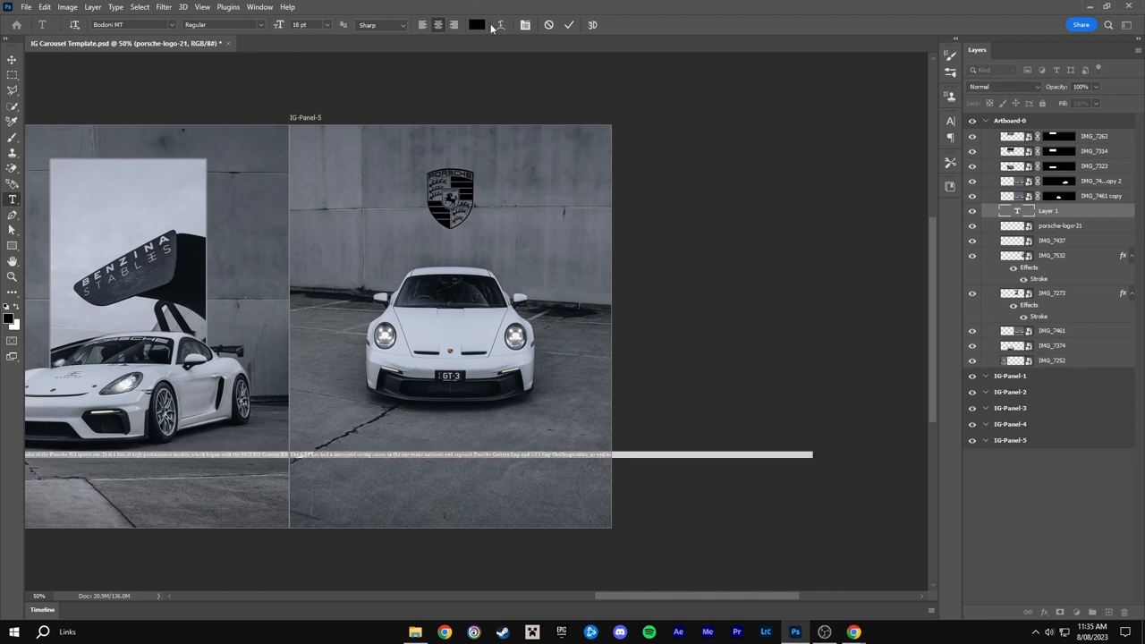
Set the 911 GT3 description paragraph's text colour to white
click(477, 24)
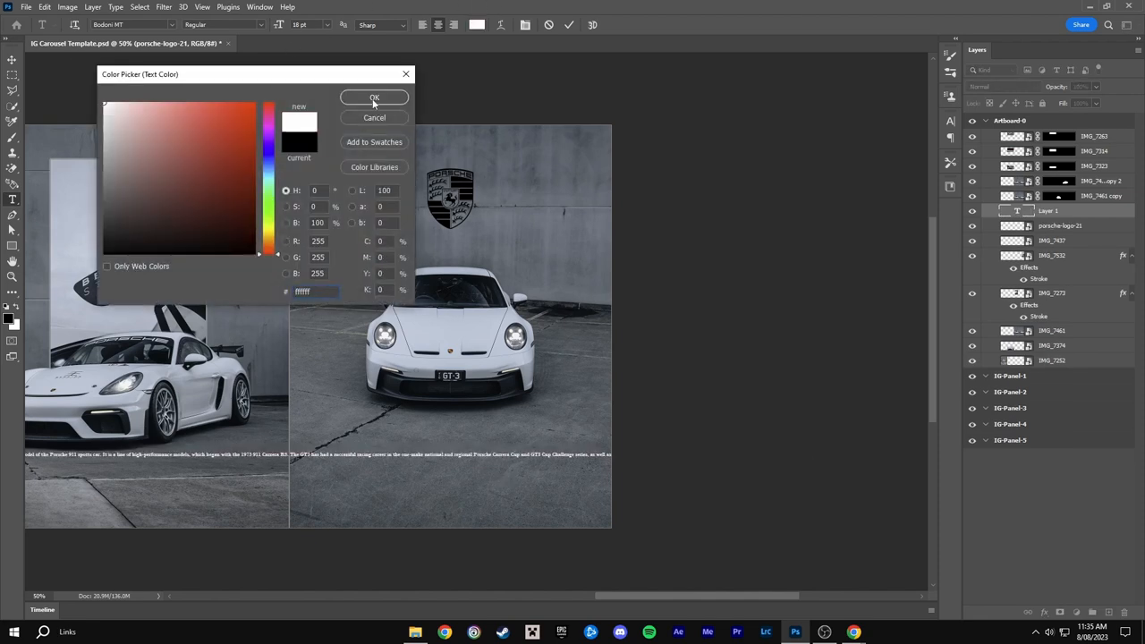
click(375, 98)
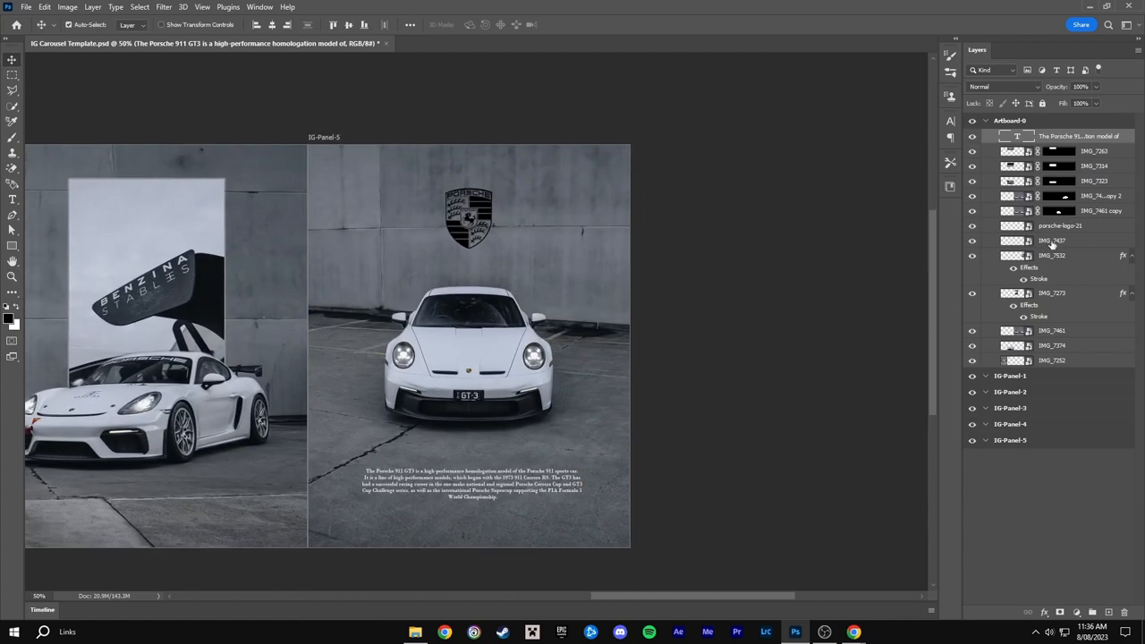
Add a 250 px white Inside Stroke at 100% opacity to porsche-logo-21
click(1052, 240)
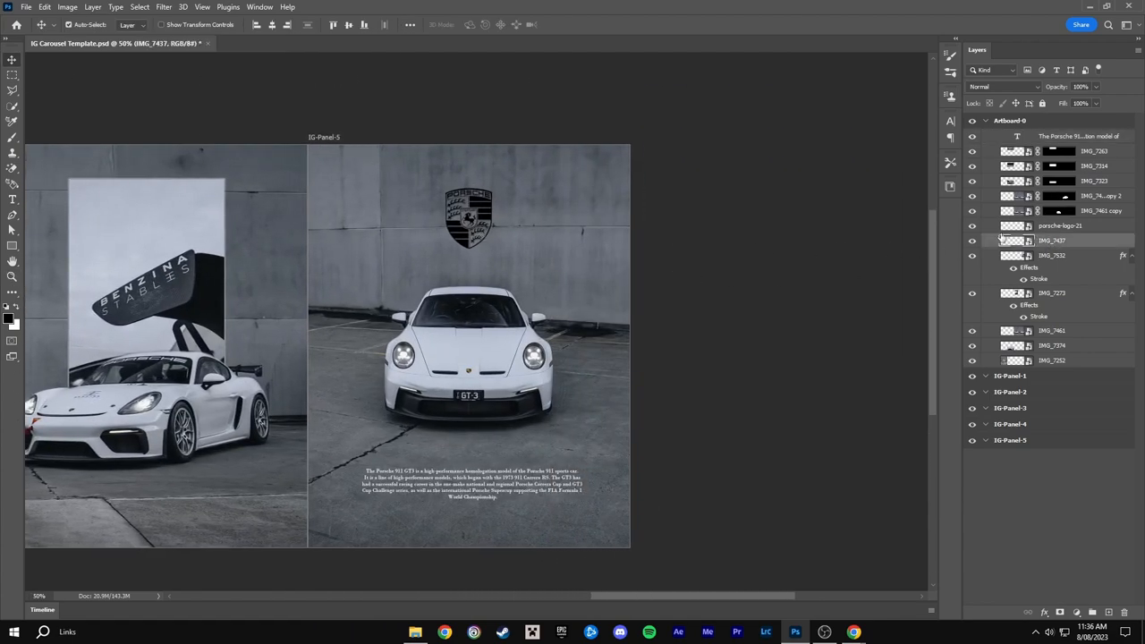
click(1062, 226)
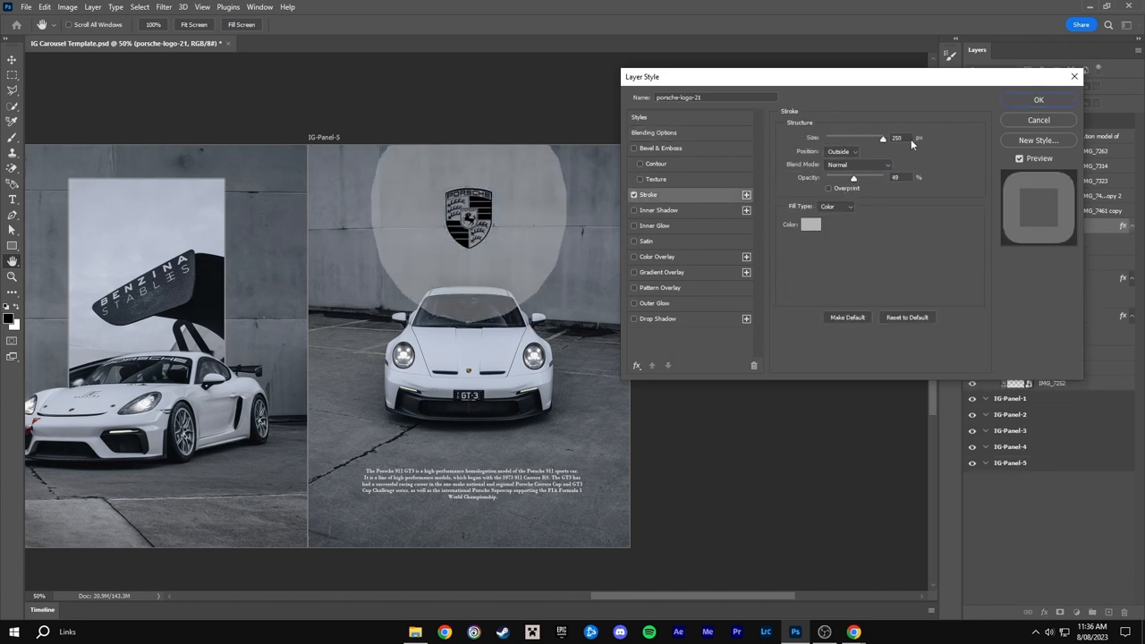
click(854, 150)
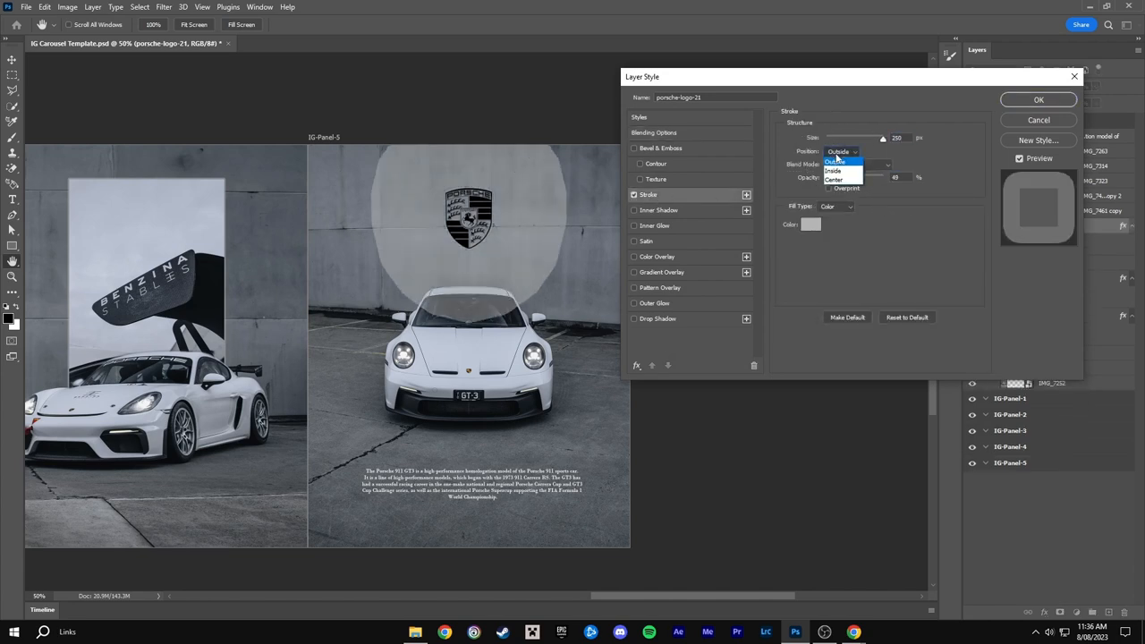
click(833, 170)
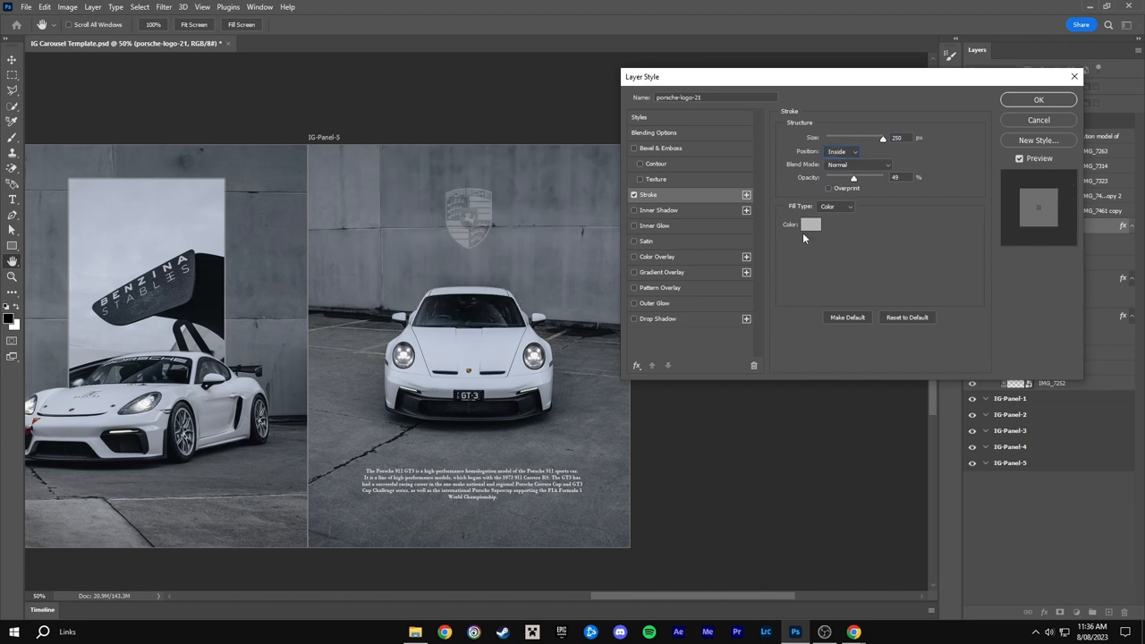
click(810, 225)
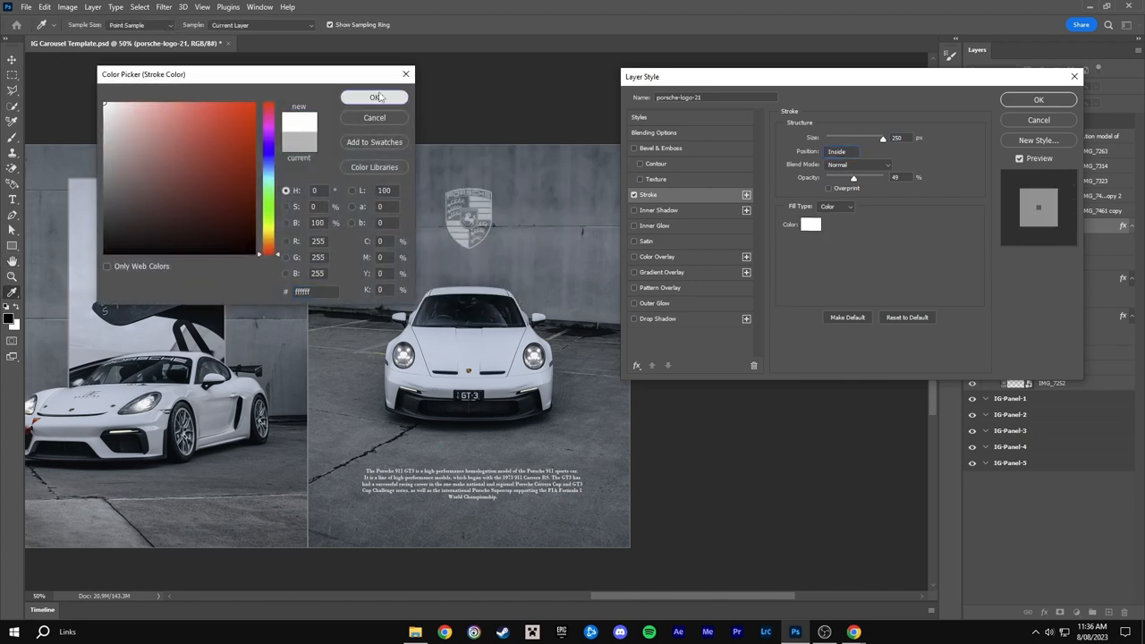
click(374, 97)
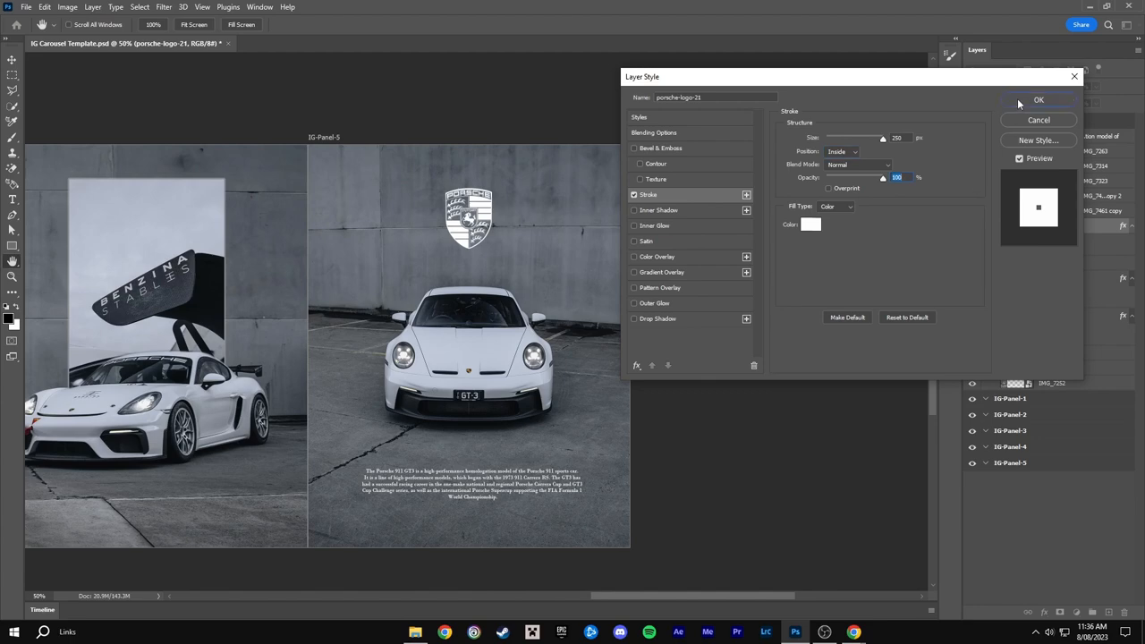
click(1039, 99)
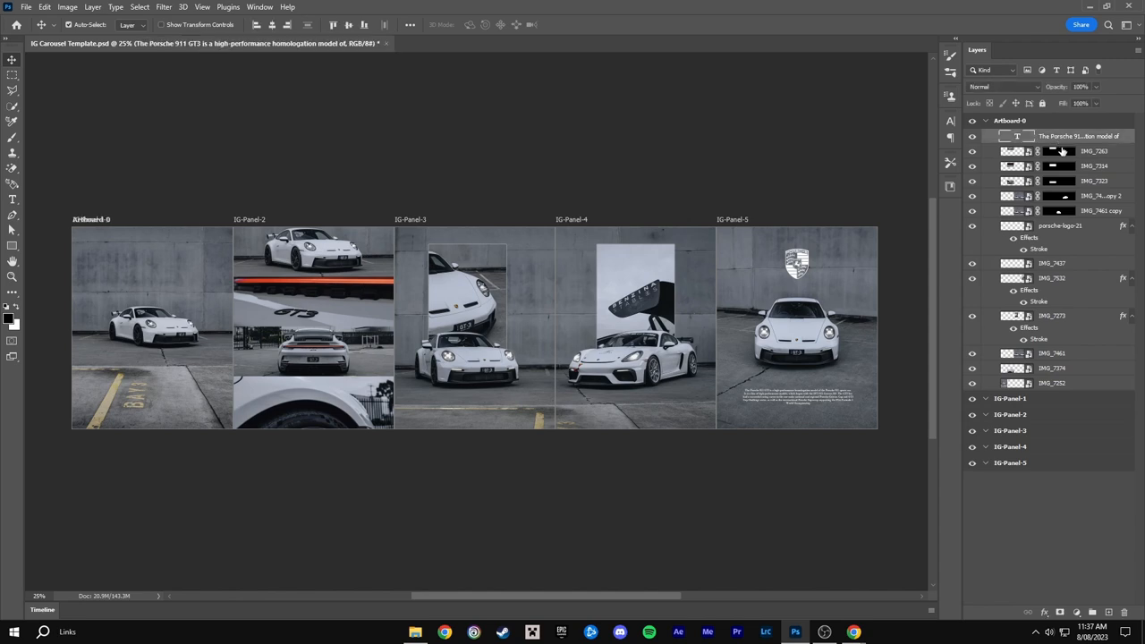
Merge the duplicated artboard layers into one copy layer per IG-Panel
click(1053, 383)
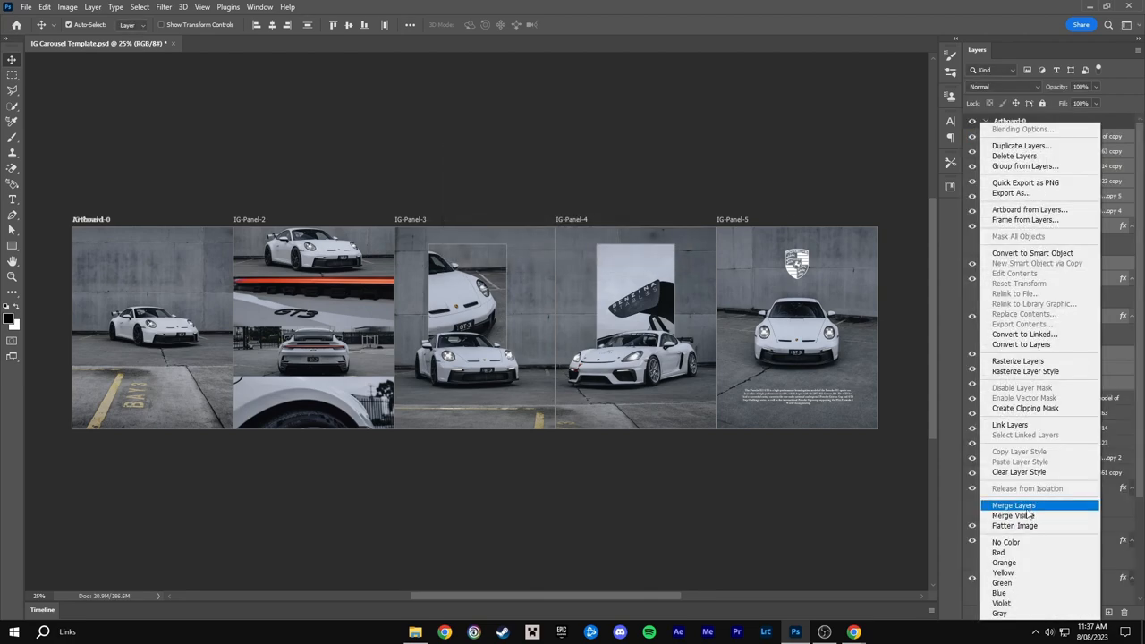
click(1014, 505)
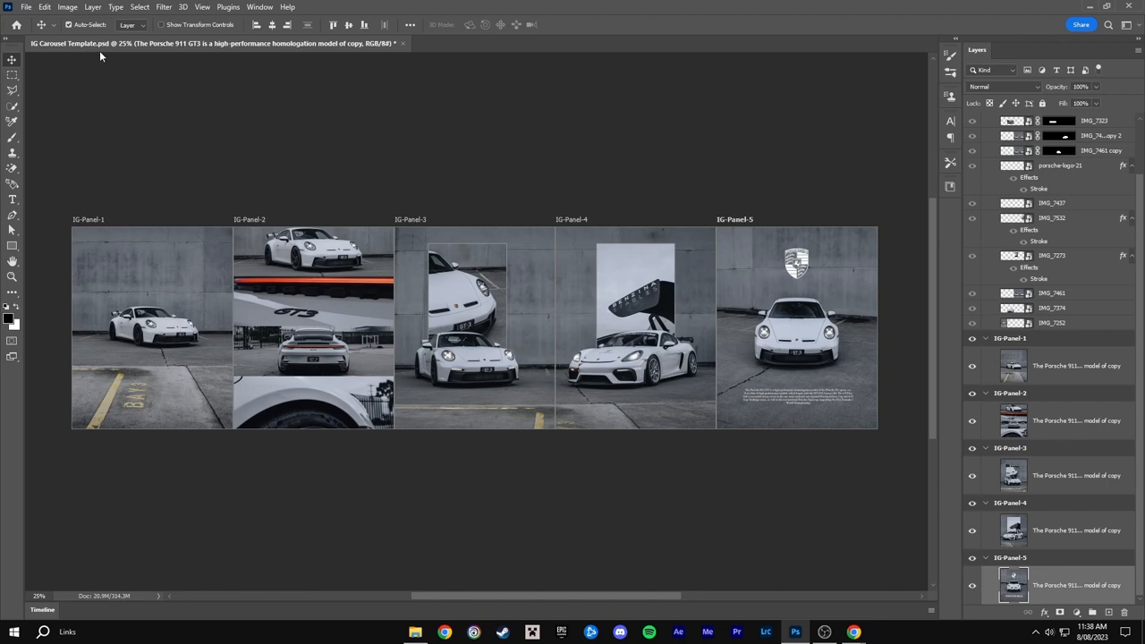
Export all five artboards to files as JPEG and dismiss the completion alert
click(26, 6)
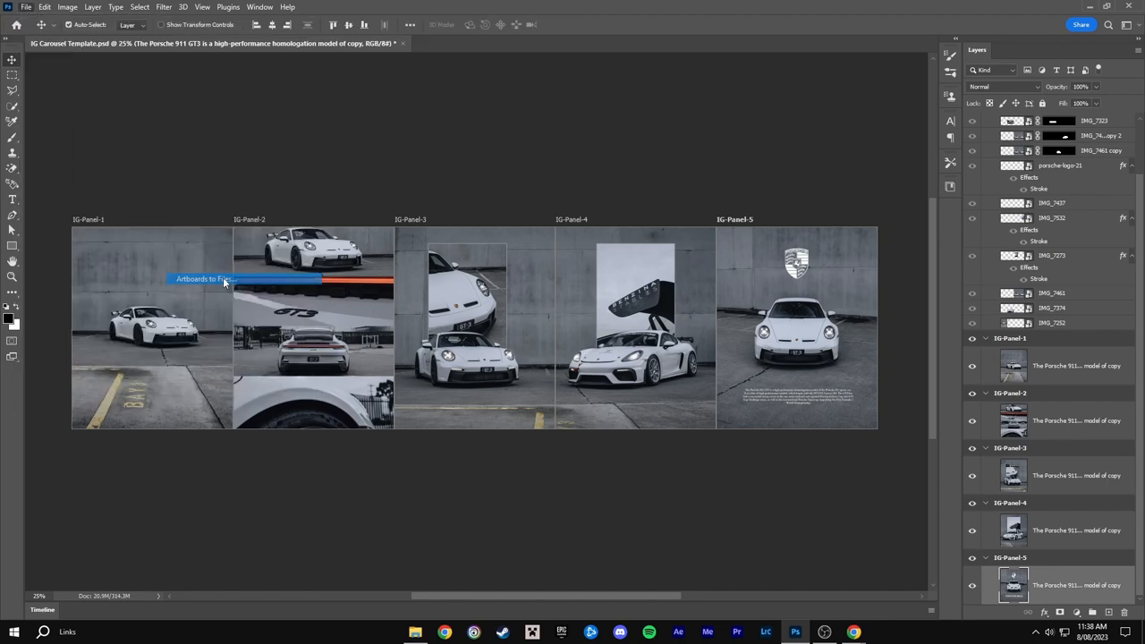
click(206, 279)
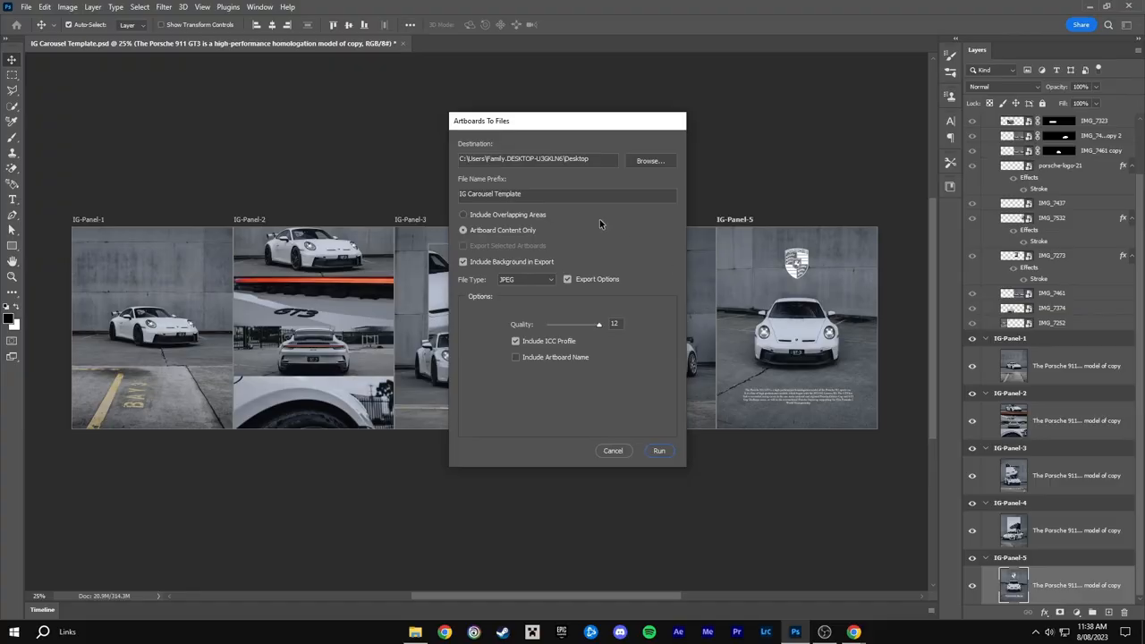
click(525, 279)
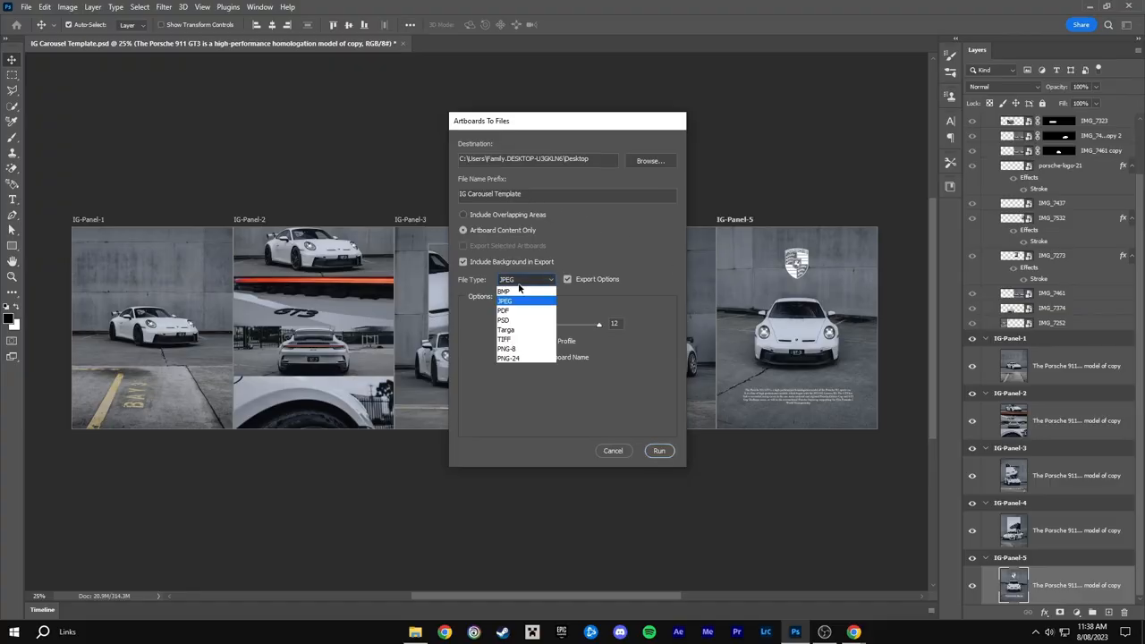
mouse_move(523, 306)
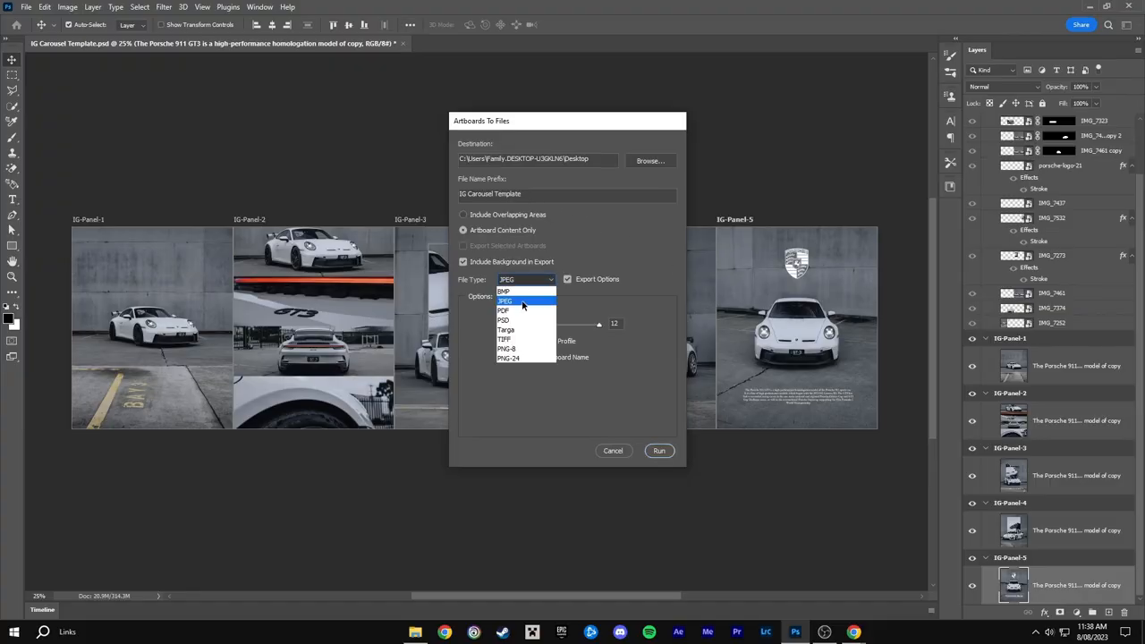
click(506, 302)
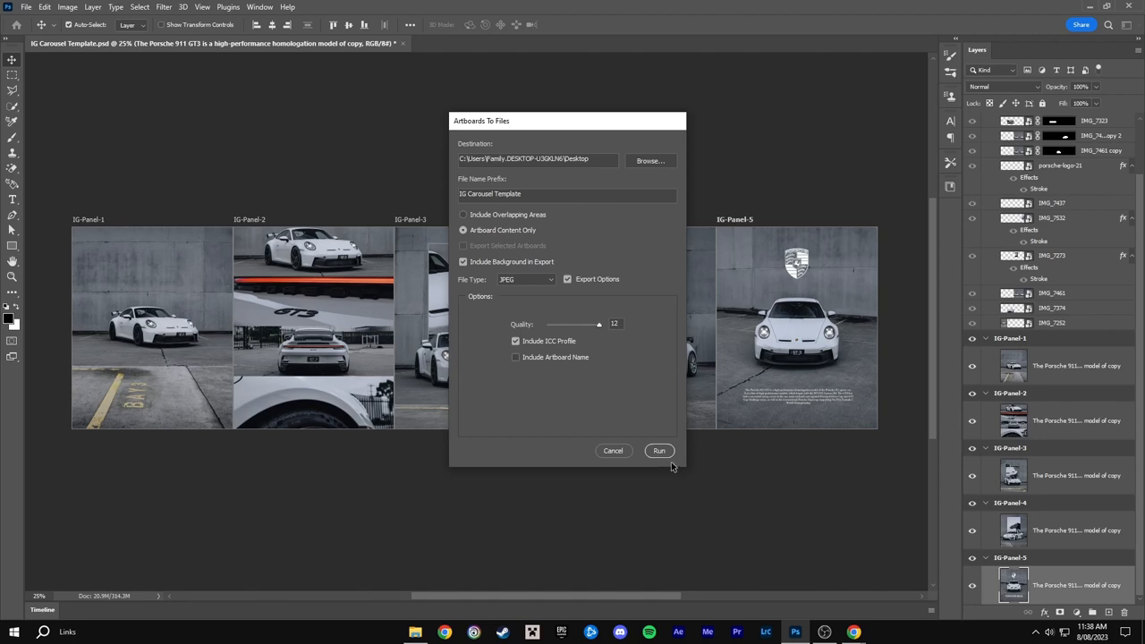
click(660, 450)
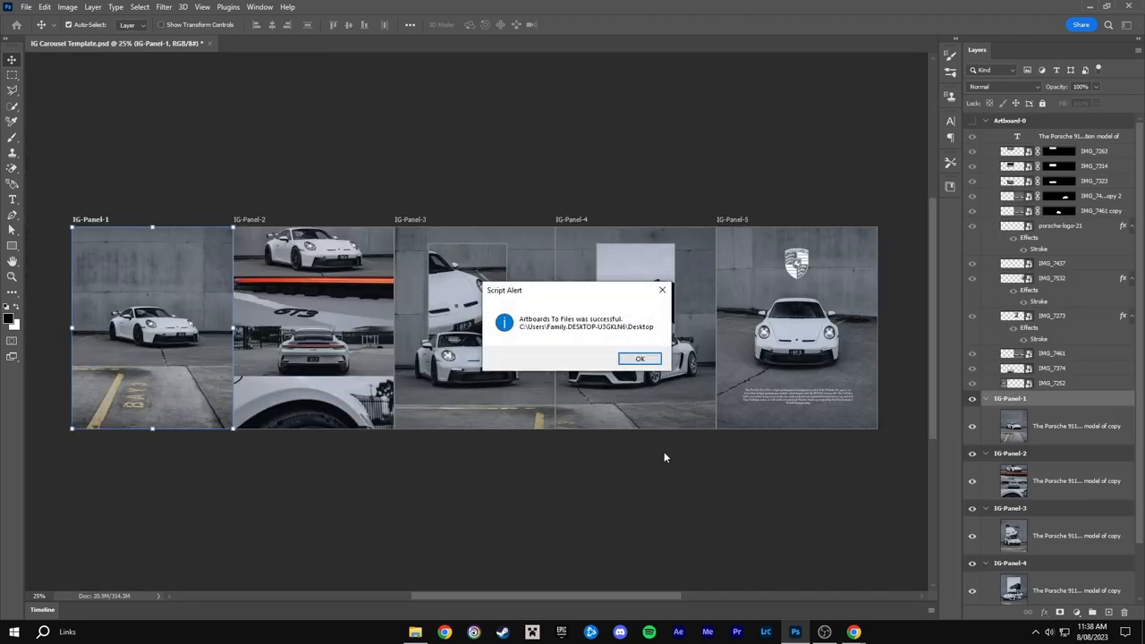
click(640, 358)
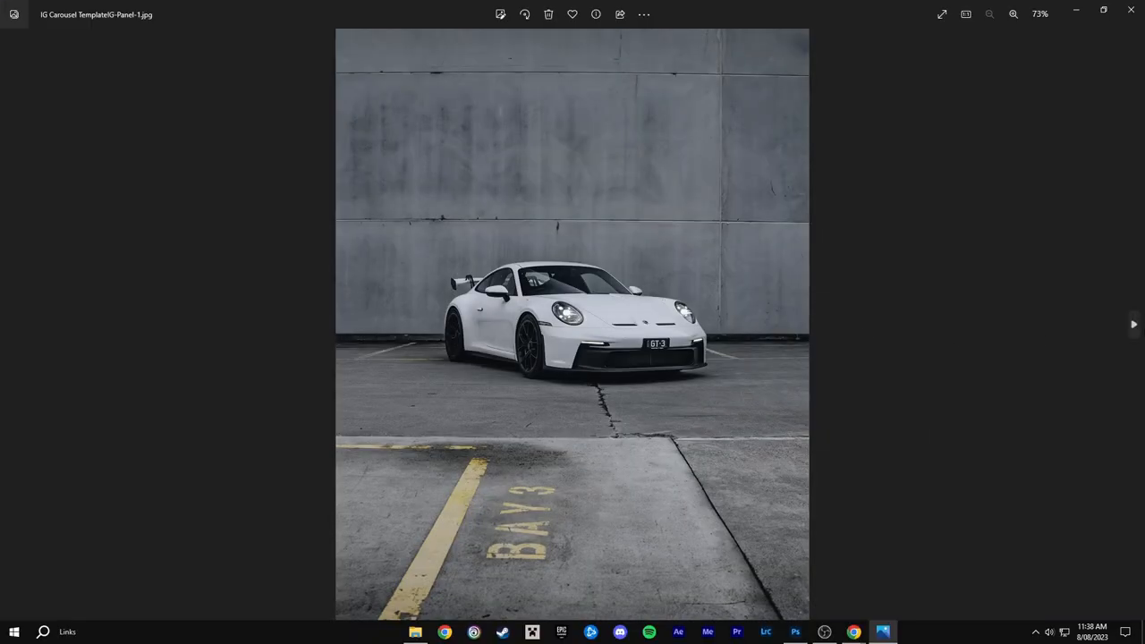
Close the IG-Panel-1.jpg preview in Photos to return to Photoshop
click(1134, 324)
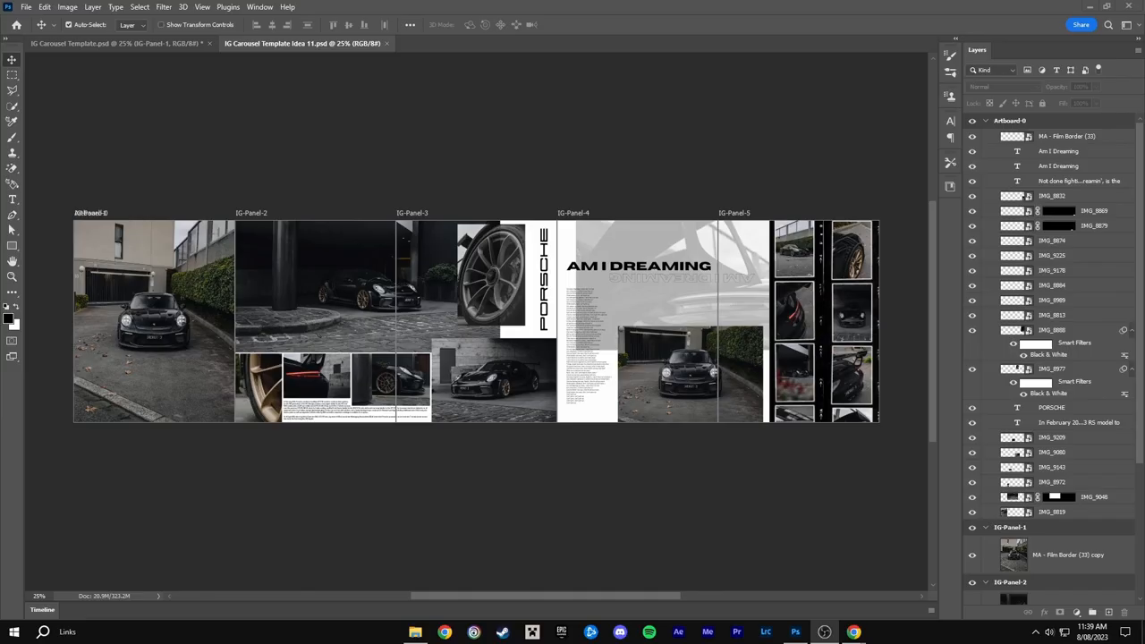
mouse_move(169, 439)
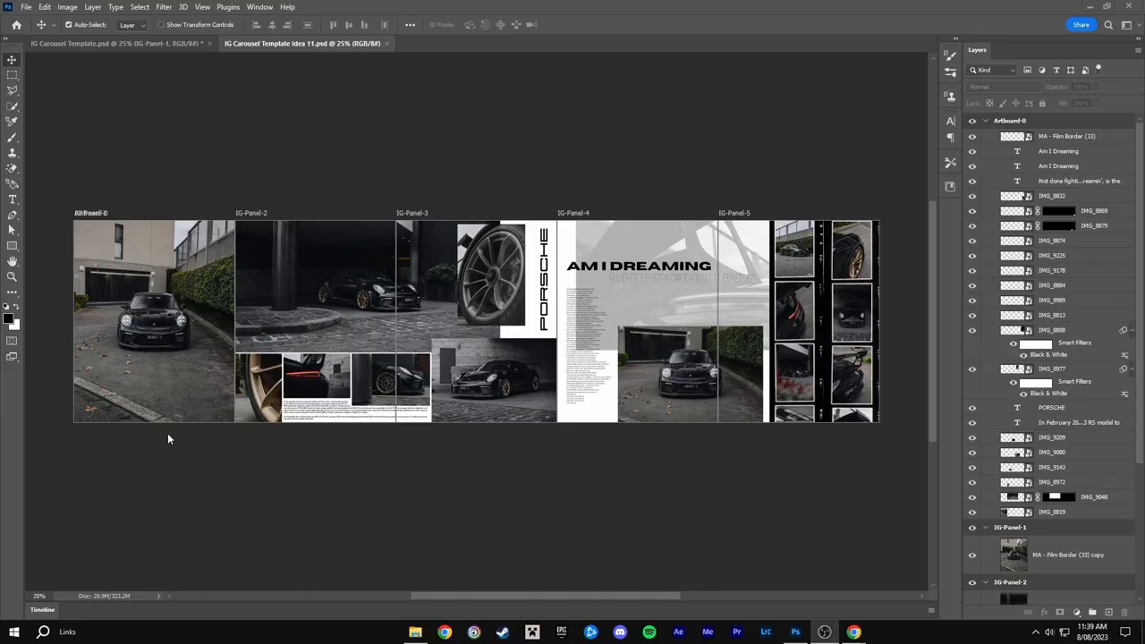